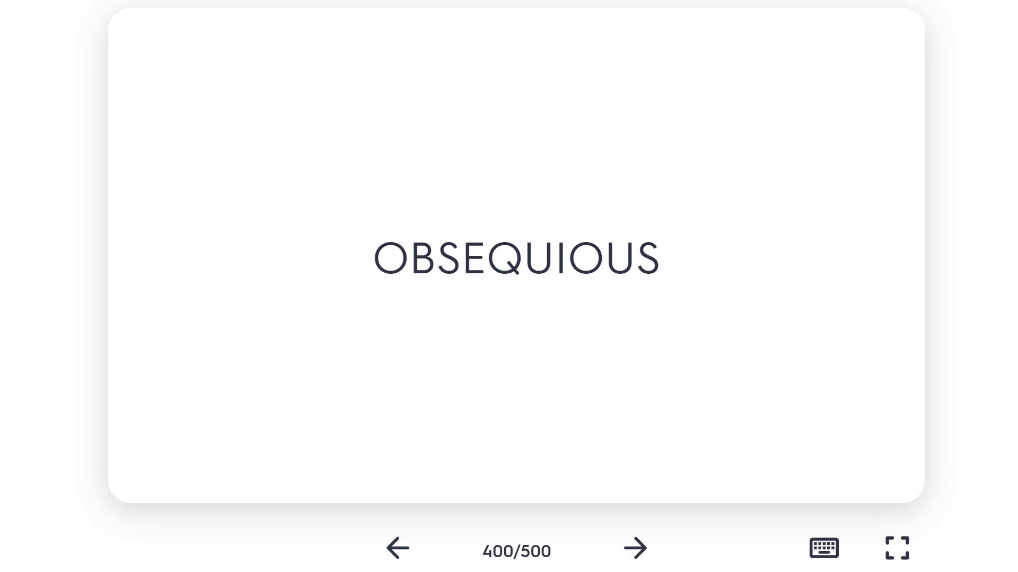
Flip OBSEQUIOUS to its definition, then advance past card 401 to card 402, 'suspicious'
click(516, 258)
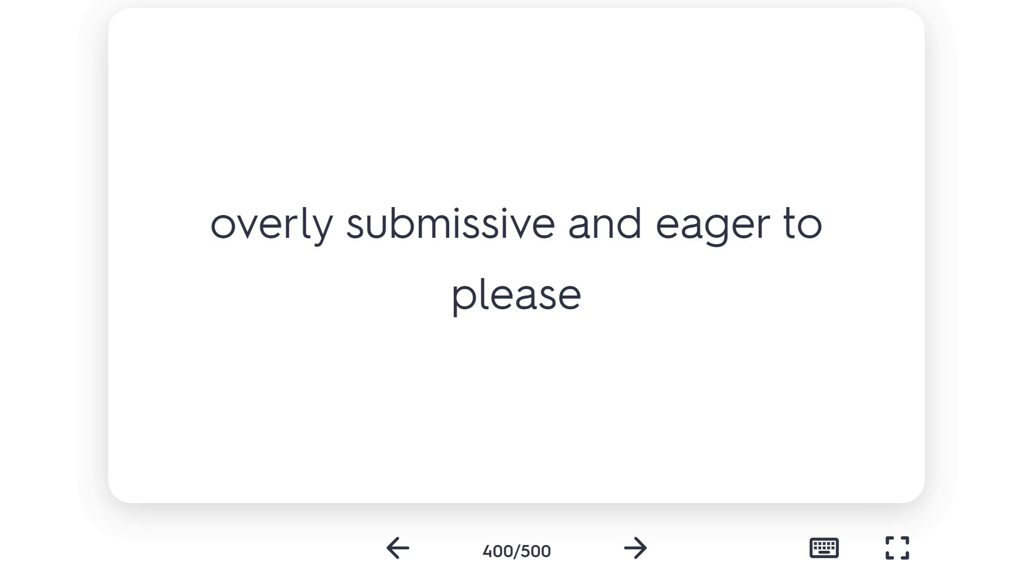
mouse_move(635, 550)
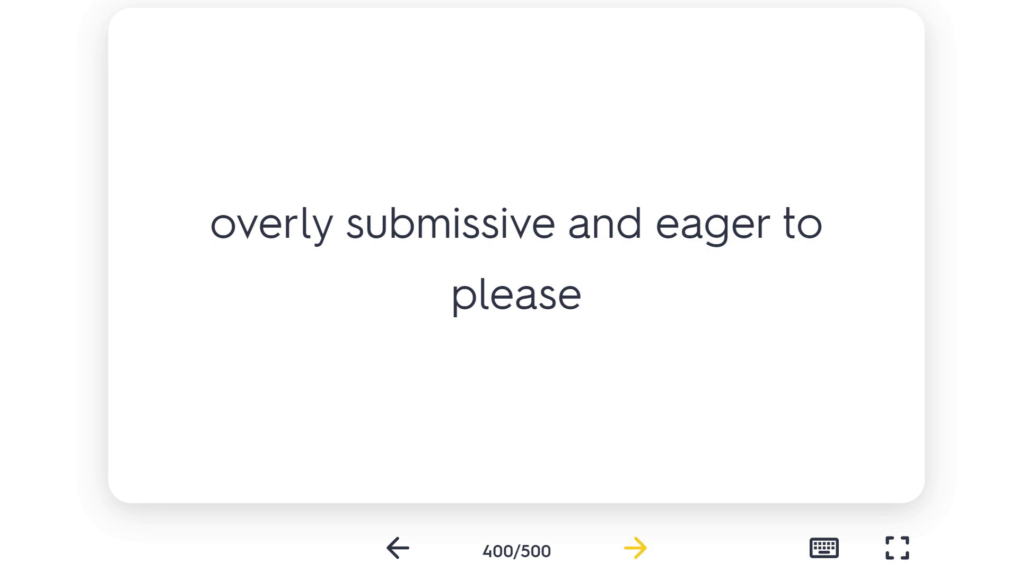
click(634, 549)
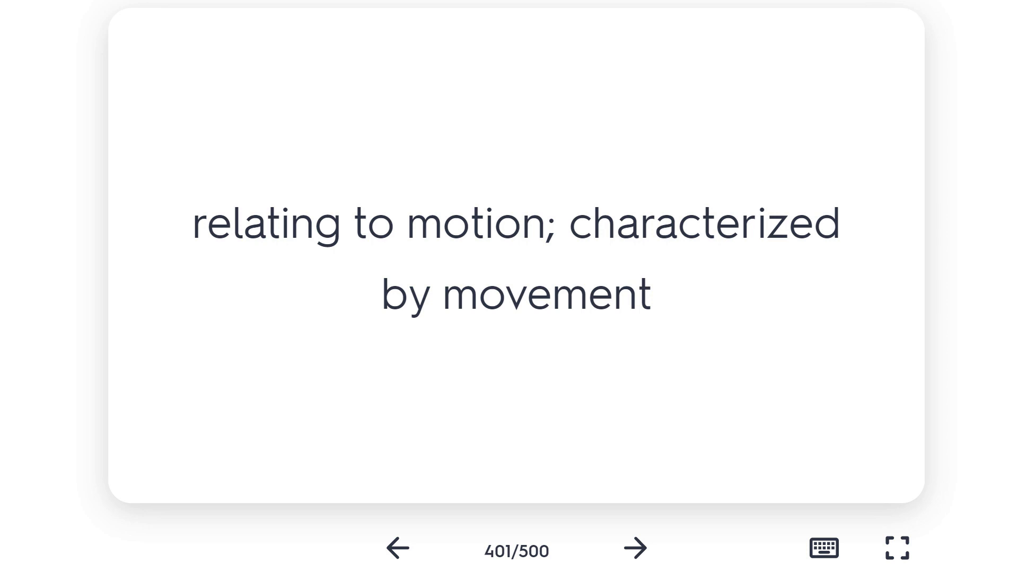
click(634, 549)
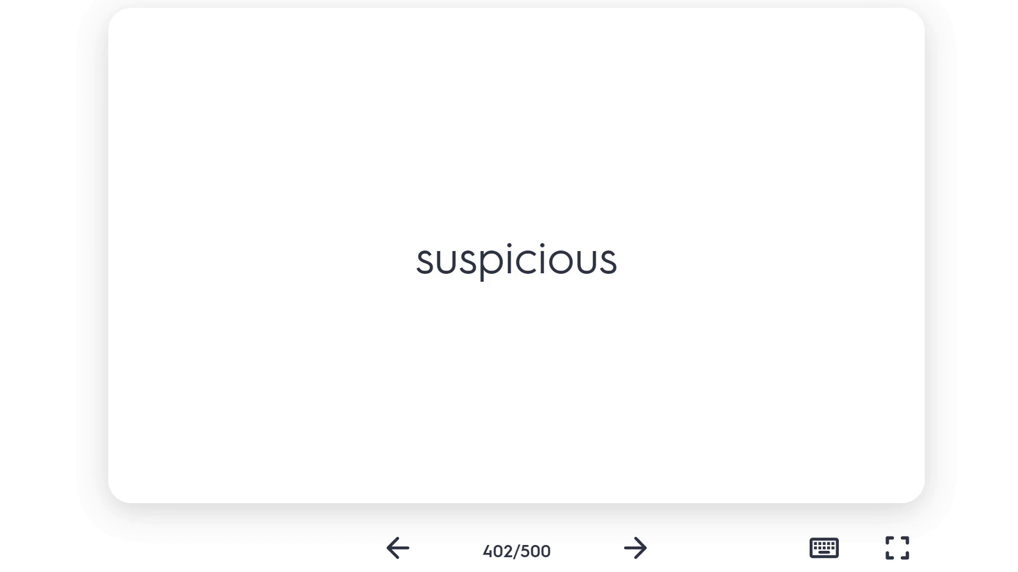
Flip OBVIATE (403) and LEGERDEMAIN (404) to their definitions in turn
click(634, 549)
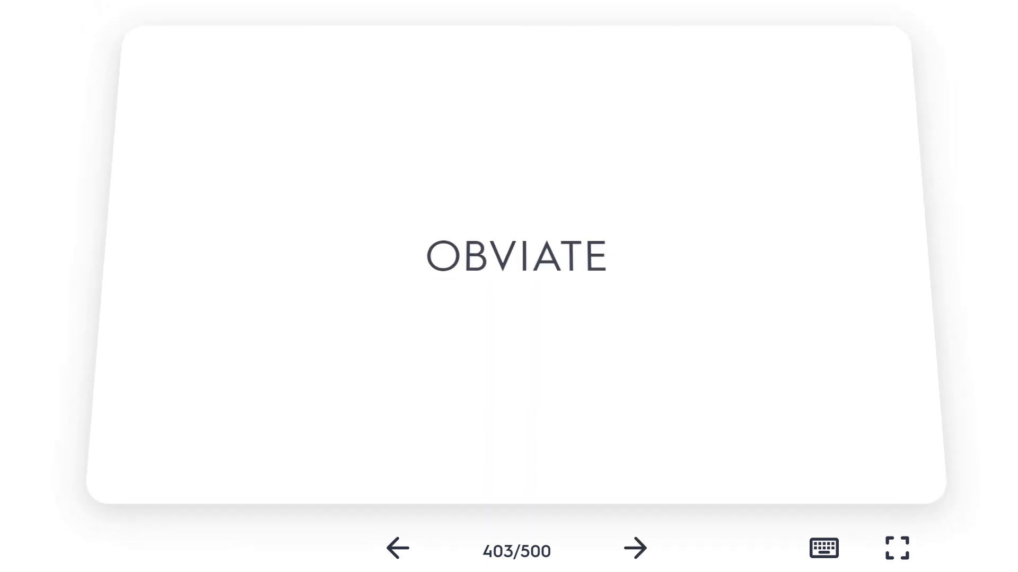
click(509, 258)
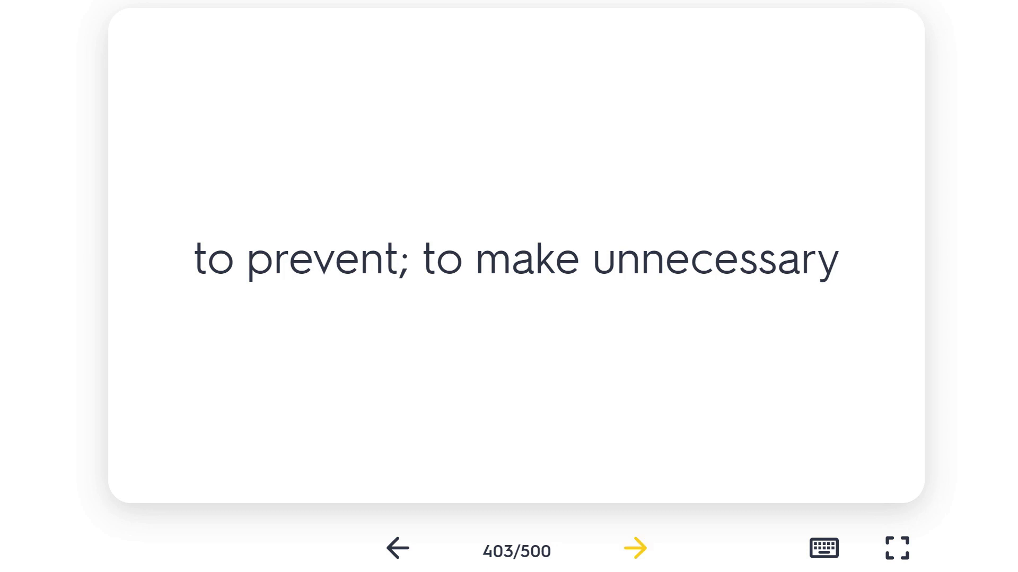
click(633, 547)
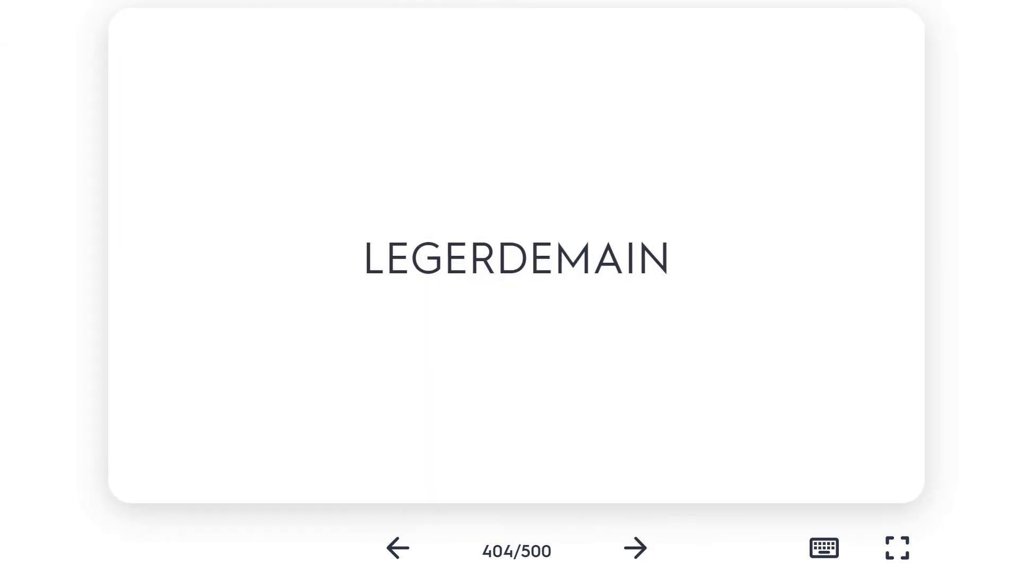
click(516, 259)
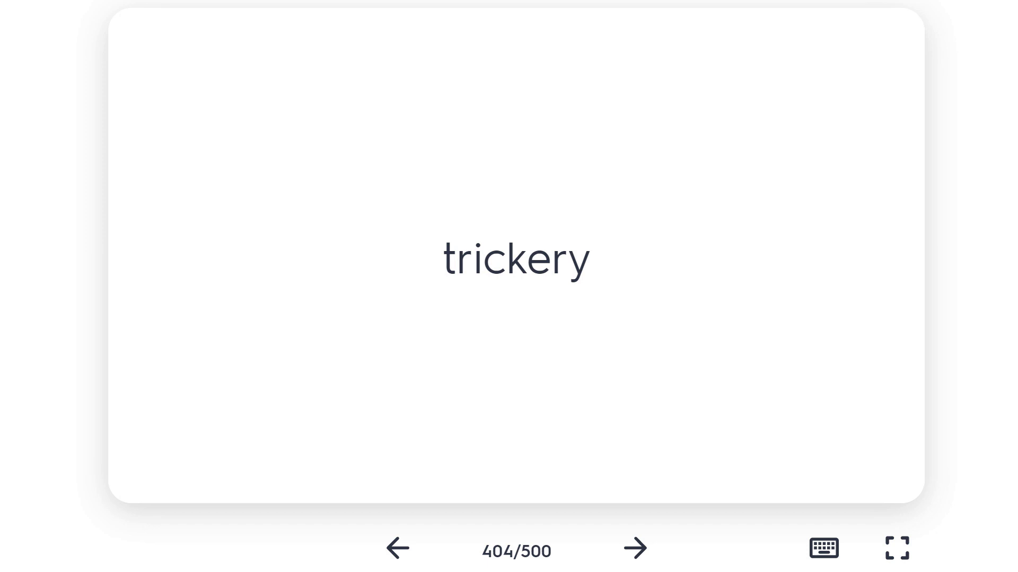
Flip KNELL (405) to its definition and advance to card 406, LEVITY
click(634, 550)
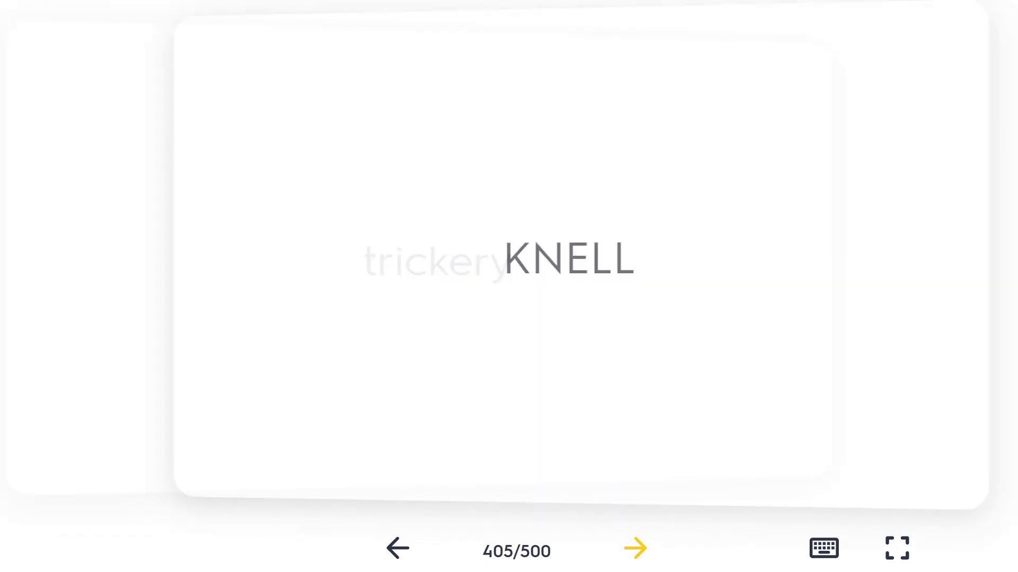
click(507, 259)
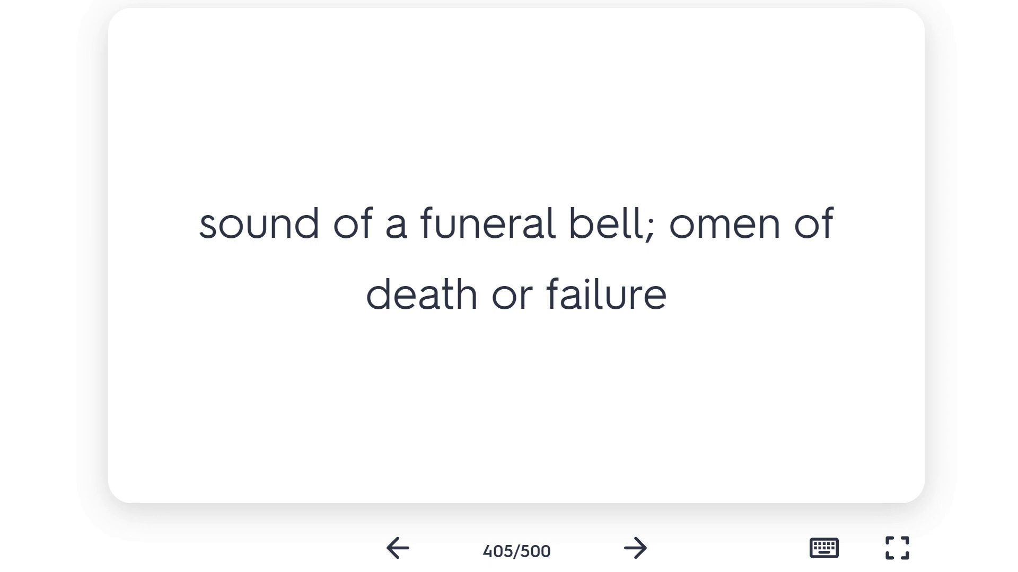
click(634, 549)
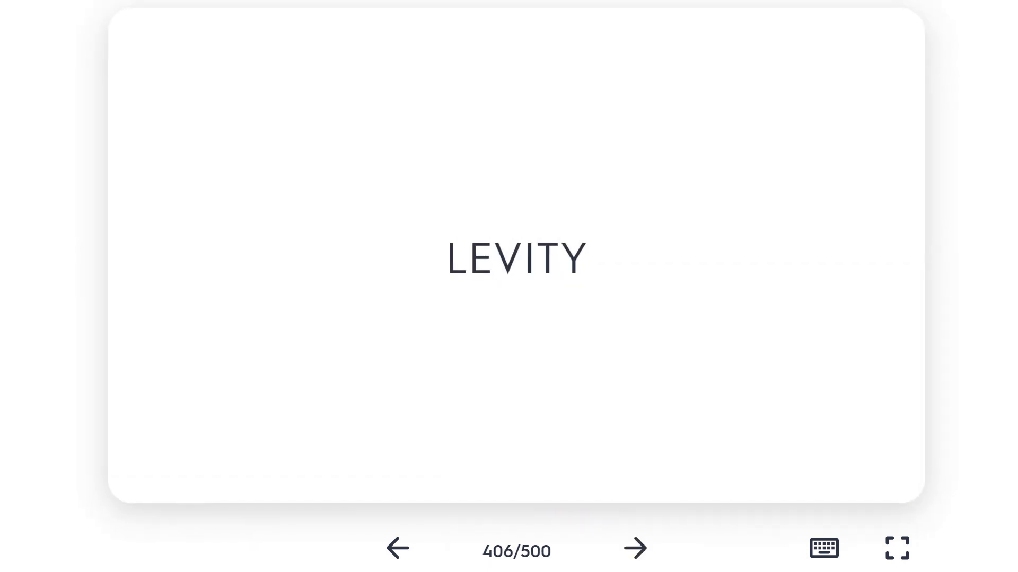
Flip LEVITY to its definition, pass cards 407 and 408, and reach card 409, LIBERAL
click(517, 259)
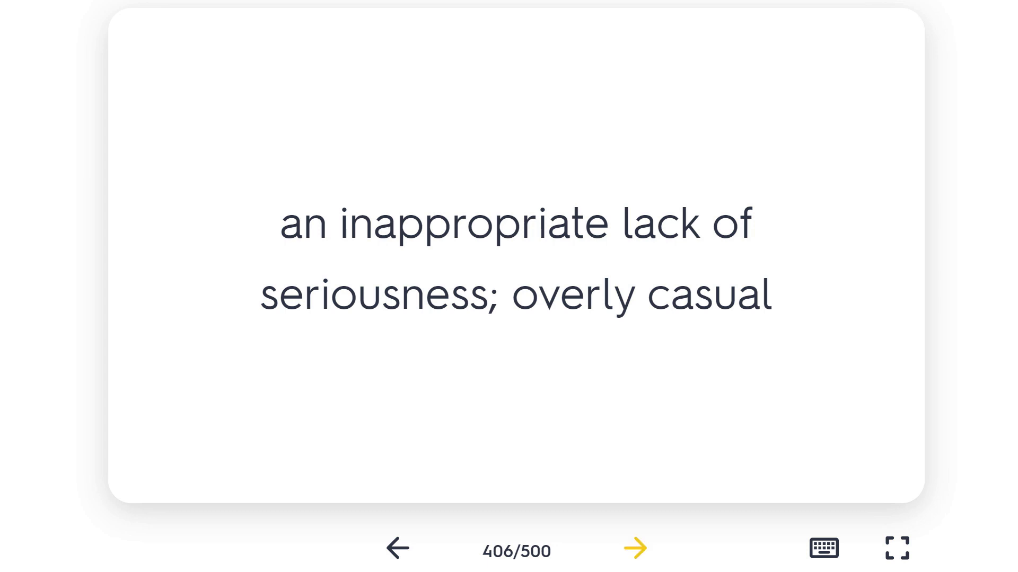
click(634, 549)
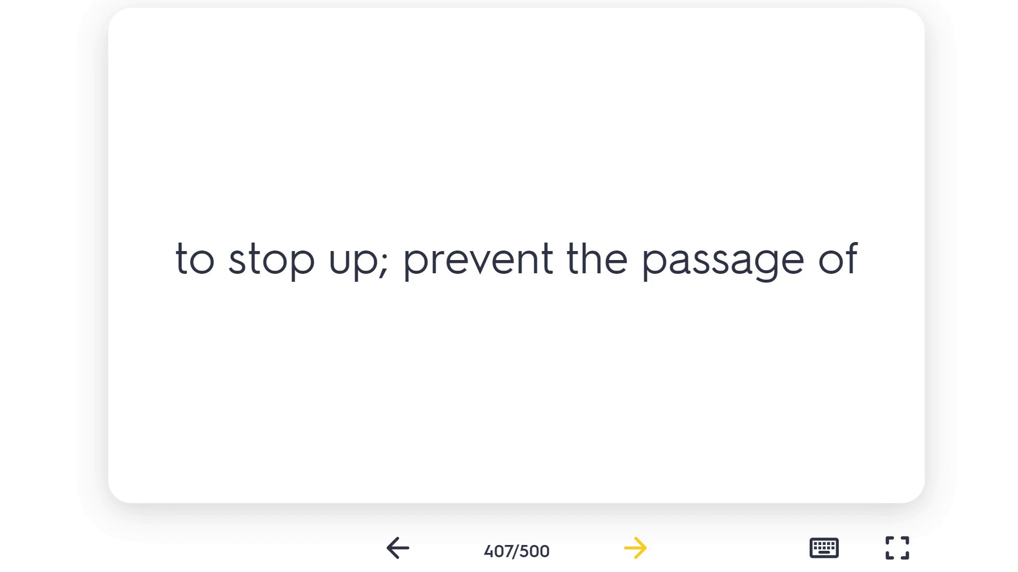
click(634, 562)
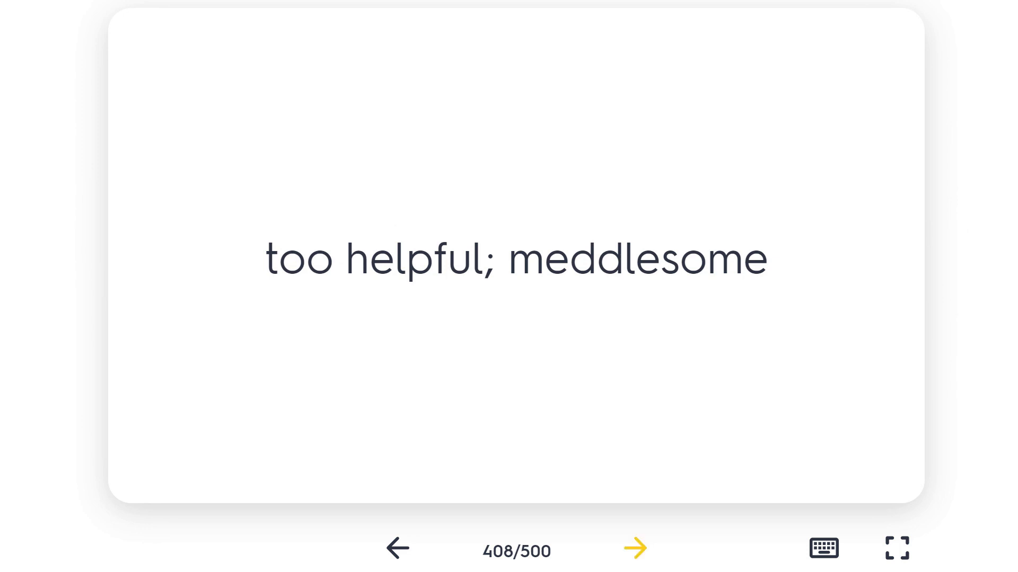
click(634, 548)
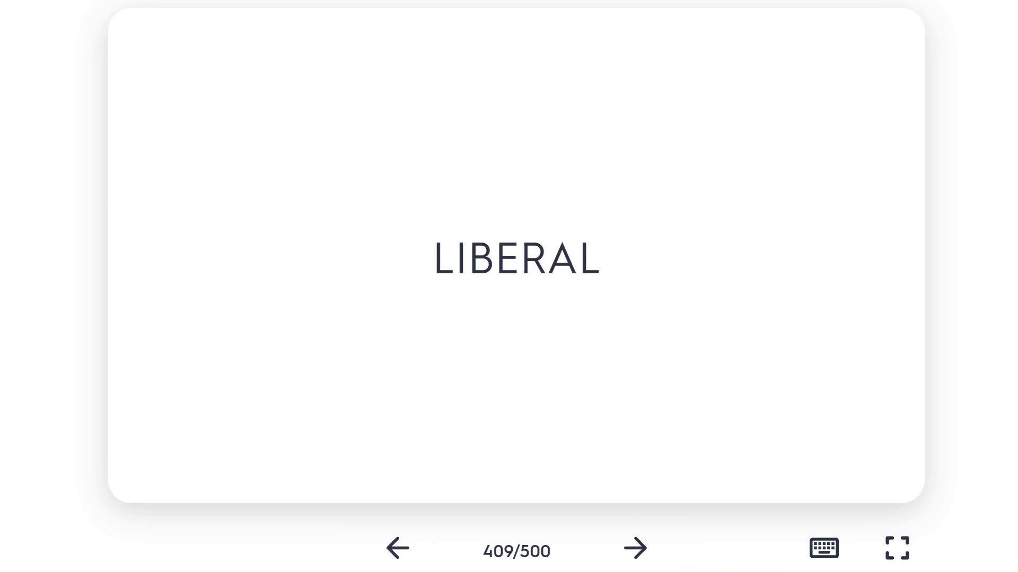
Flip LIBERAL to its definition and advance to card 410, LACONIC
click(509, 259)
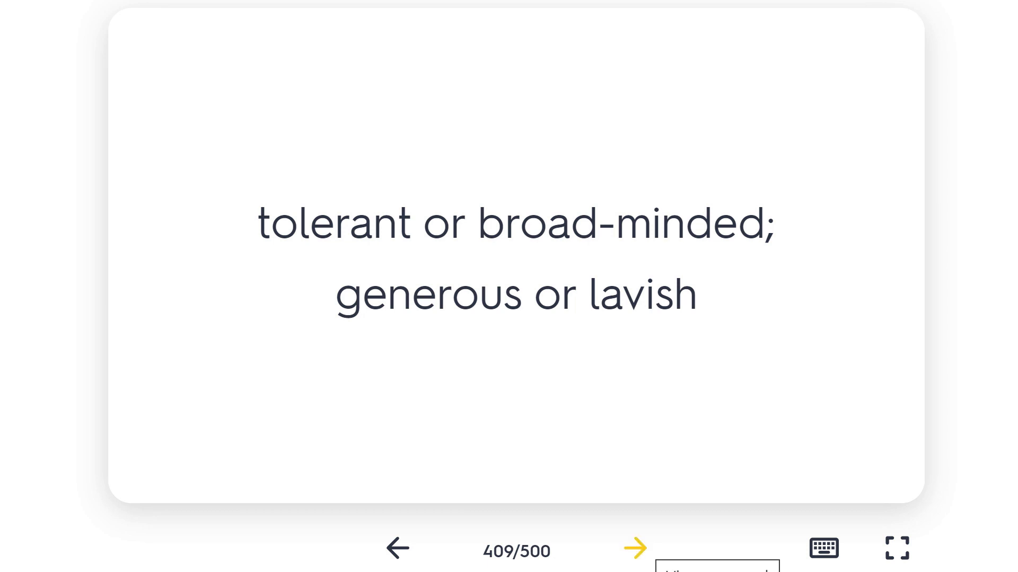
click(635, 548)
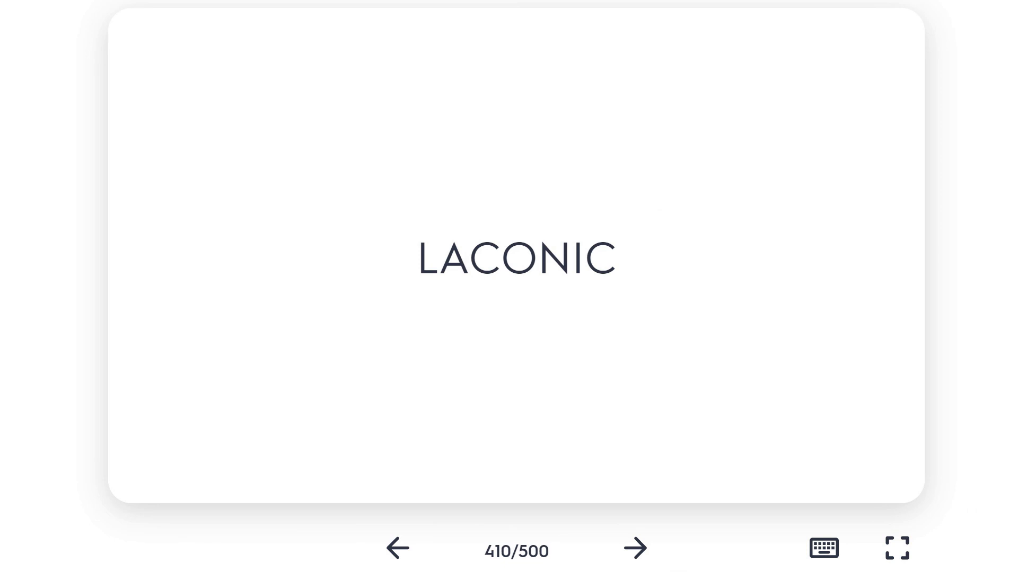
Flip LACONIC, pass card 411, and show the definition of card 412, INCHOATE
click(517, 259)
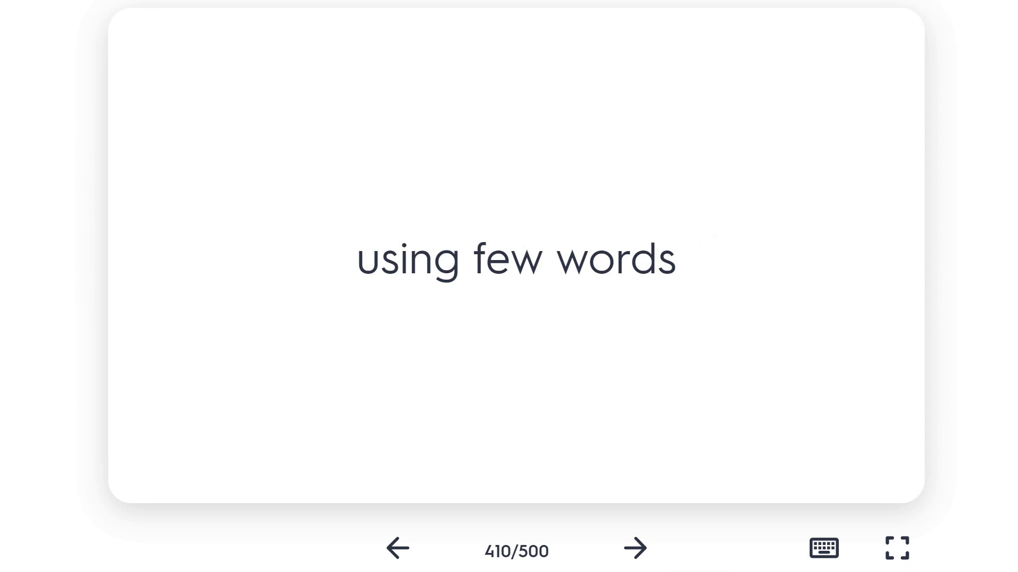
click(634, 549)
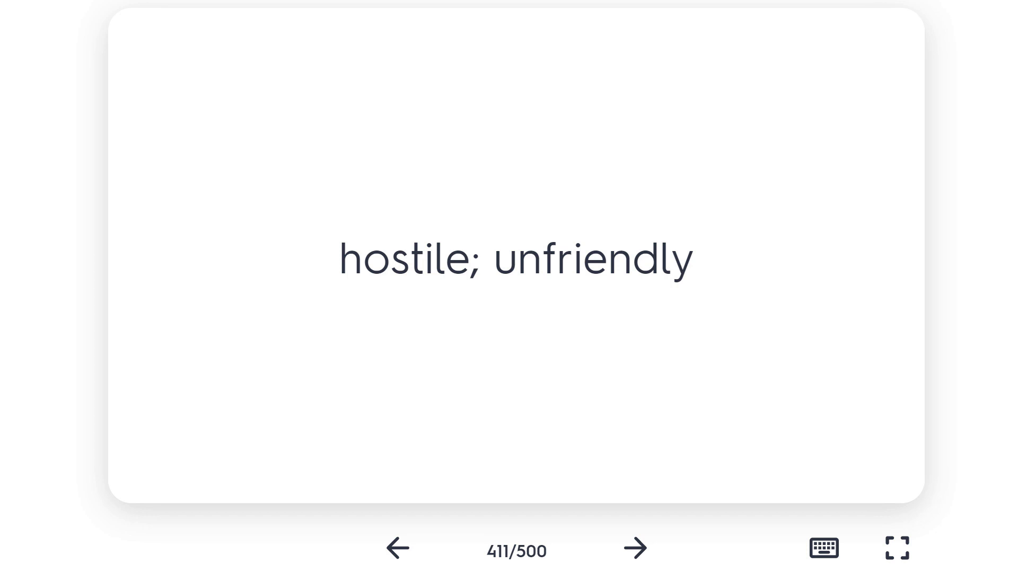
click(634, 549)
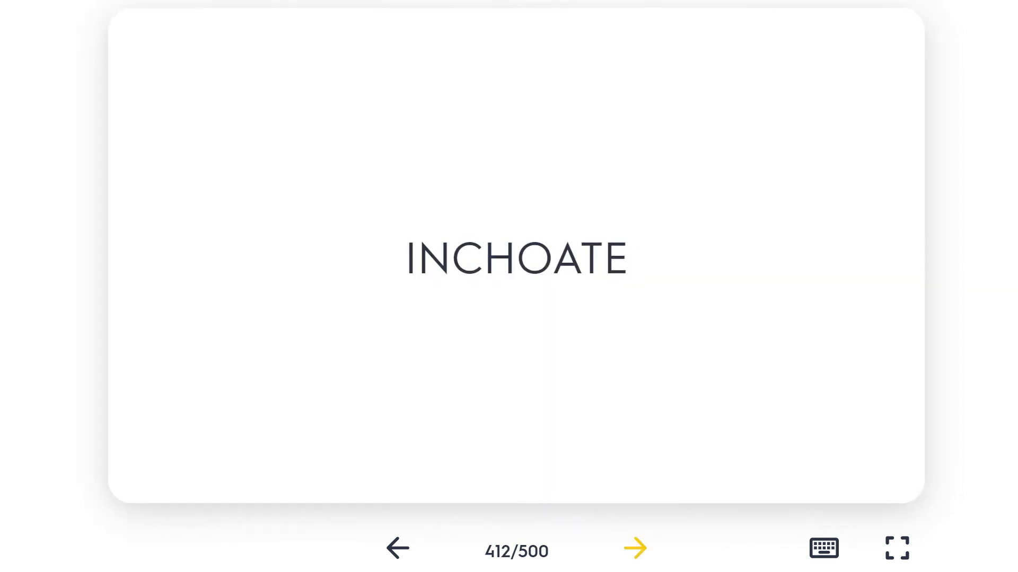
click(516, 256)
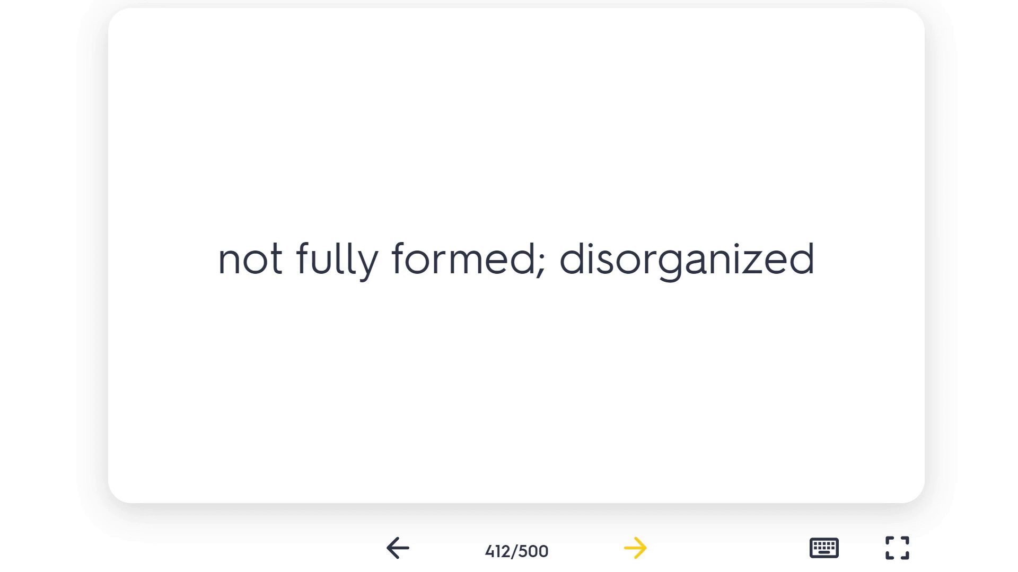
Flip ONEROUS (413) and OPINE (414) to their definitions, then reach card 415, PHLEGMATIC
click(634, 549)
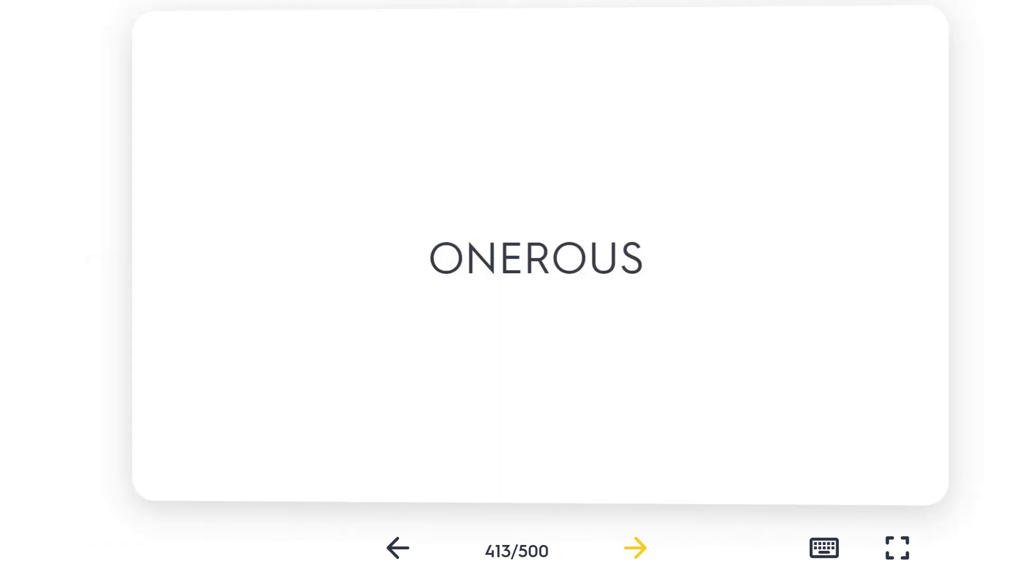
click(507, 257)
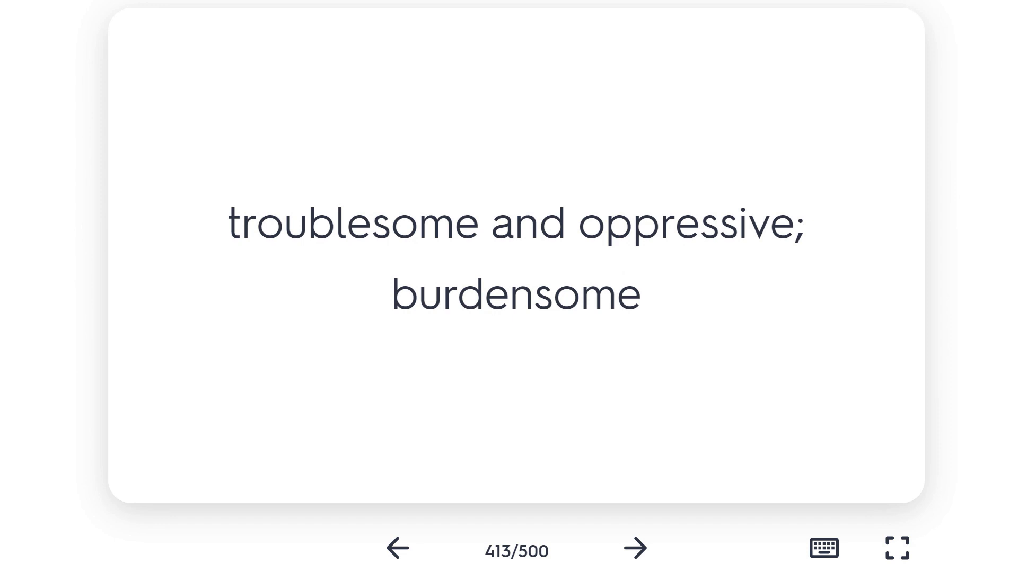
click(634, 549)
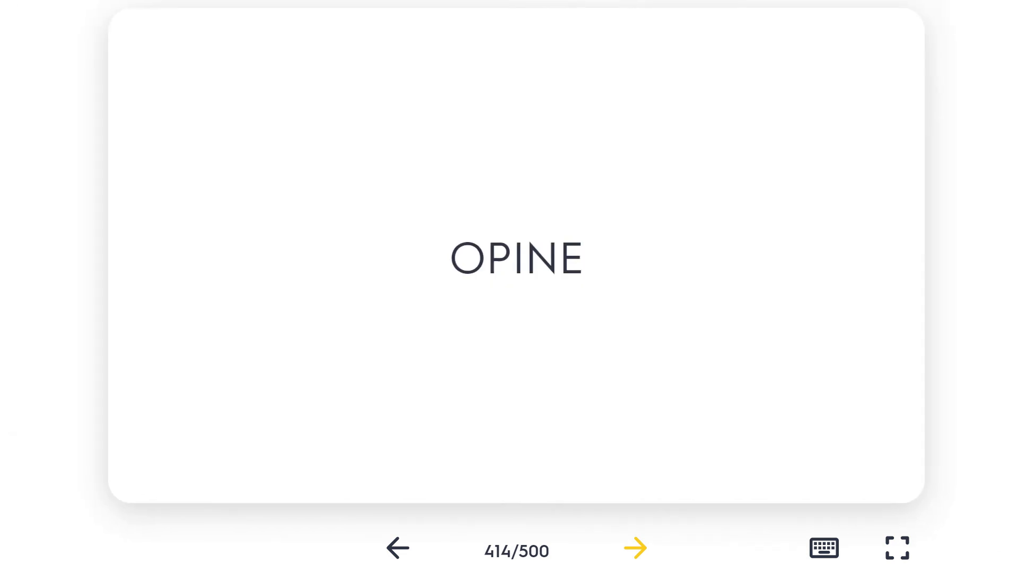
click(516, 261)
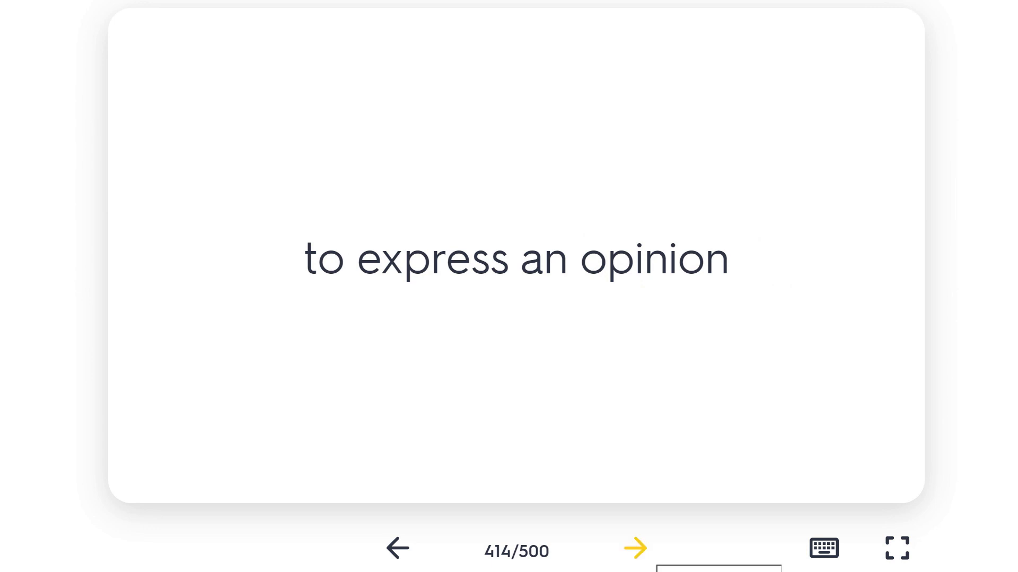
click(634, 548)
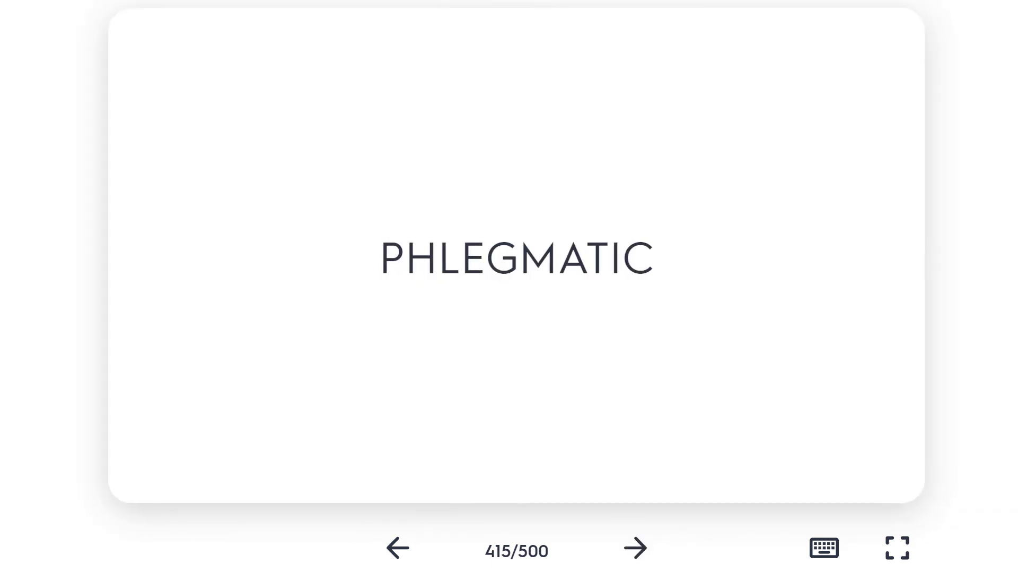
Flip PHLEGMATIC and LIBERTINE to their definitions, then reach card 417, PITHY
click(516, 259)
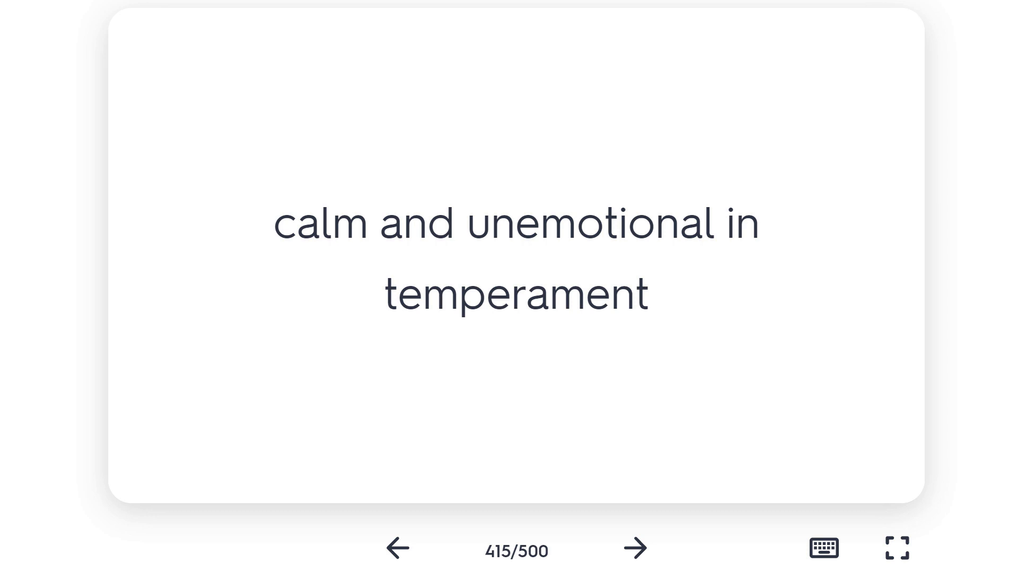
click(634, 549)
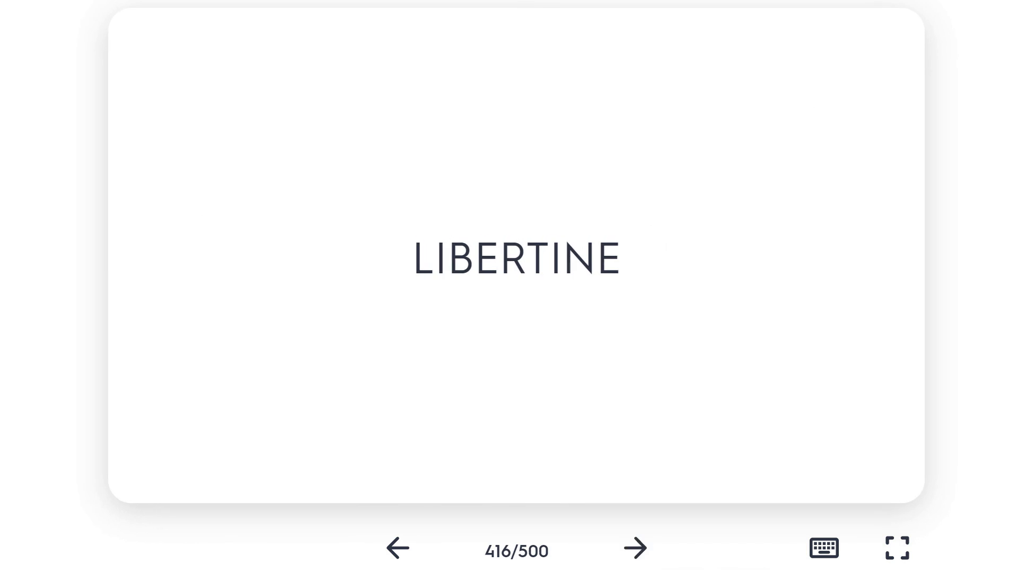
click(515, 257)
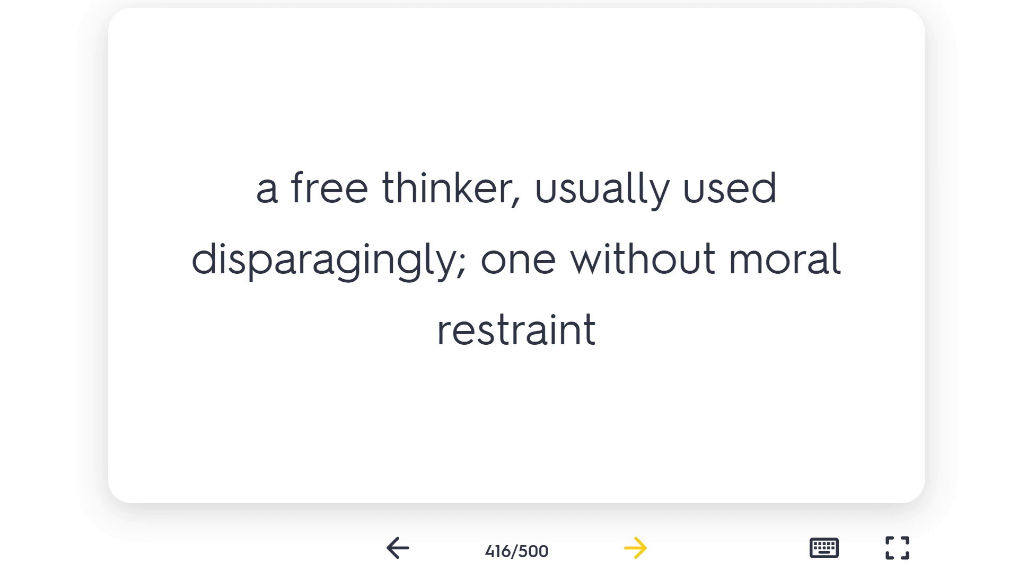
click(634, 548)
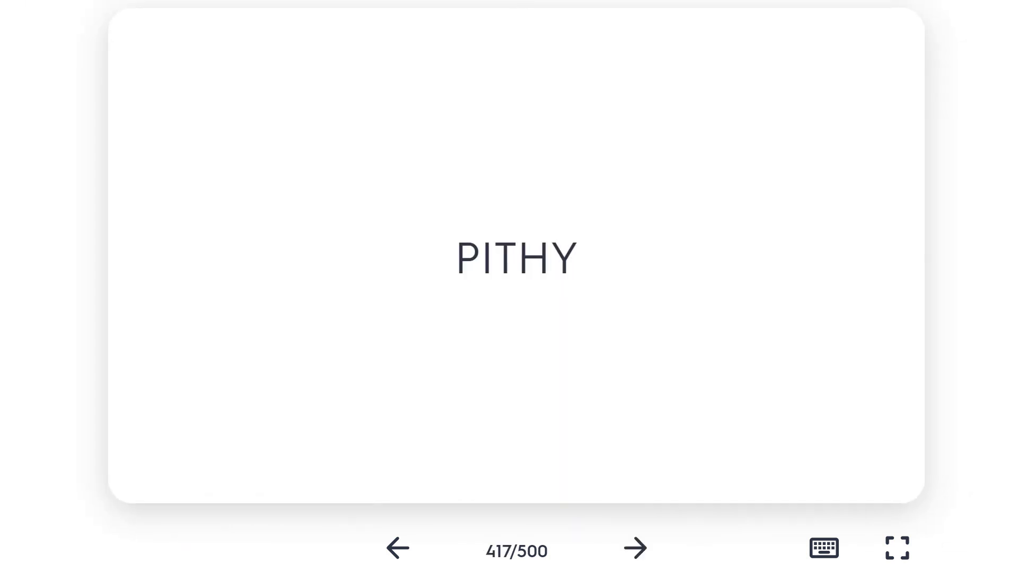
Flip PITHY to its definition, view card 418, and reach card 419, PLEBEIAN
click(508, 259)
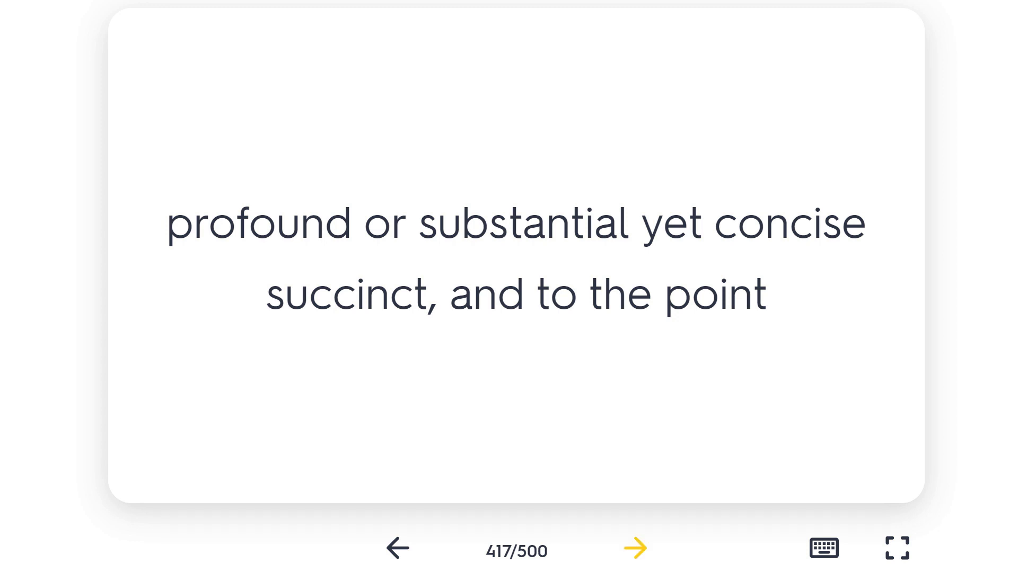
click(634, 549)
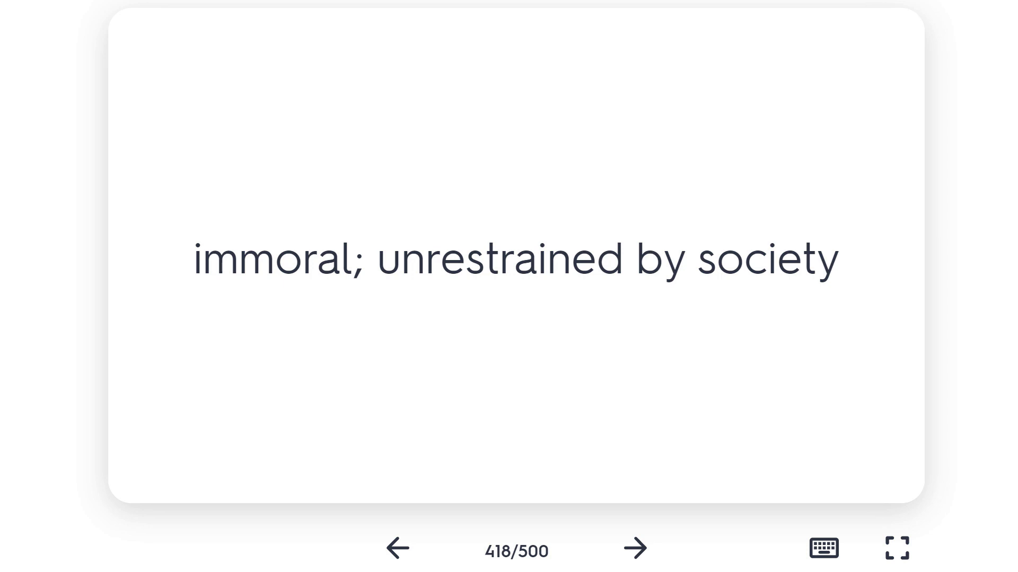
click(634, 563)
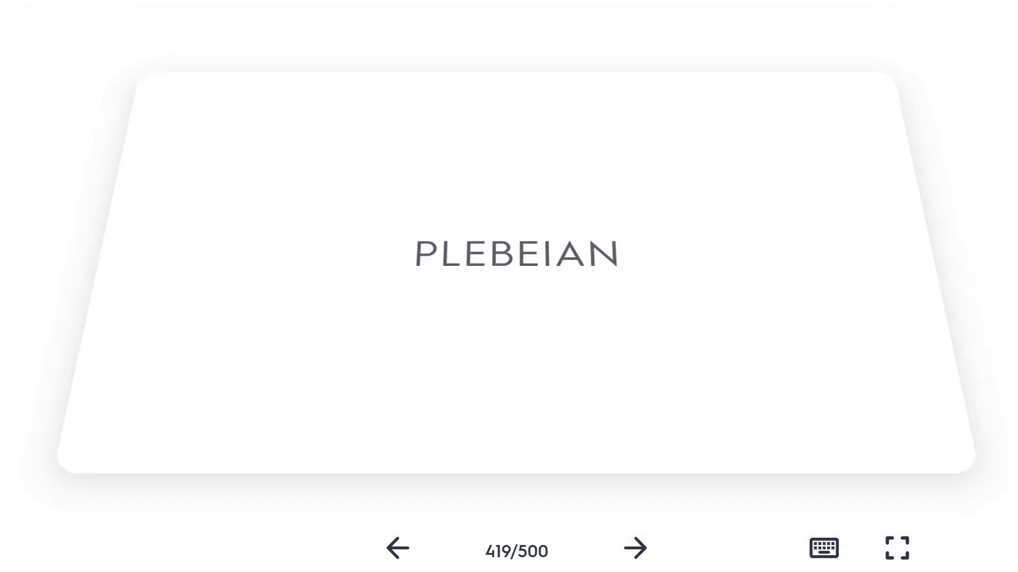
Flip PLEBEIAN and LIMPID (420) to their definitions, then reach card 421, PLUCKY
click(508, 262)
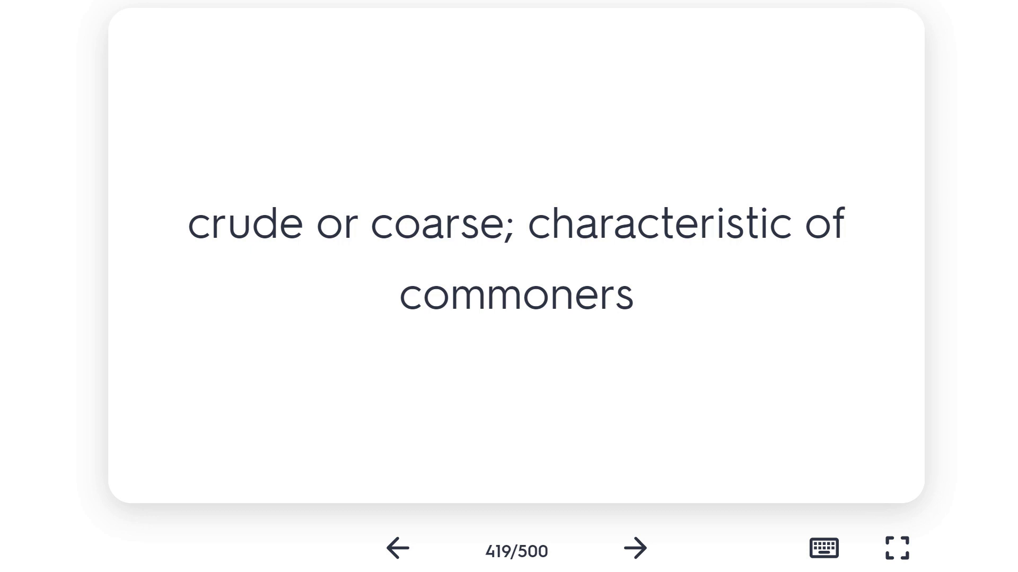
click(633, 549)
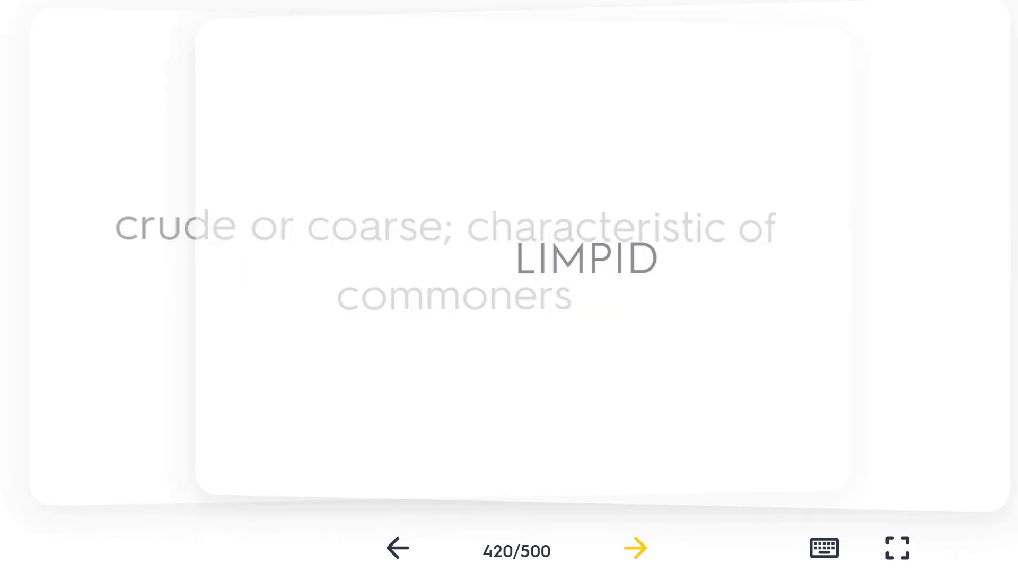
click(509, 258)
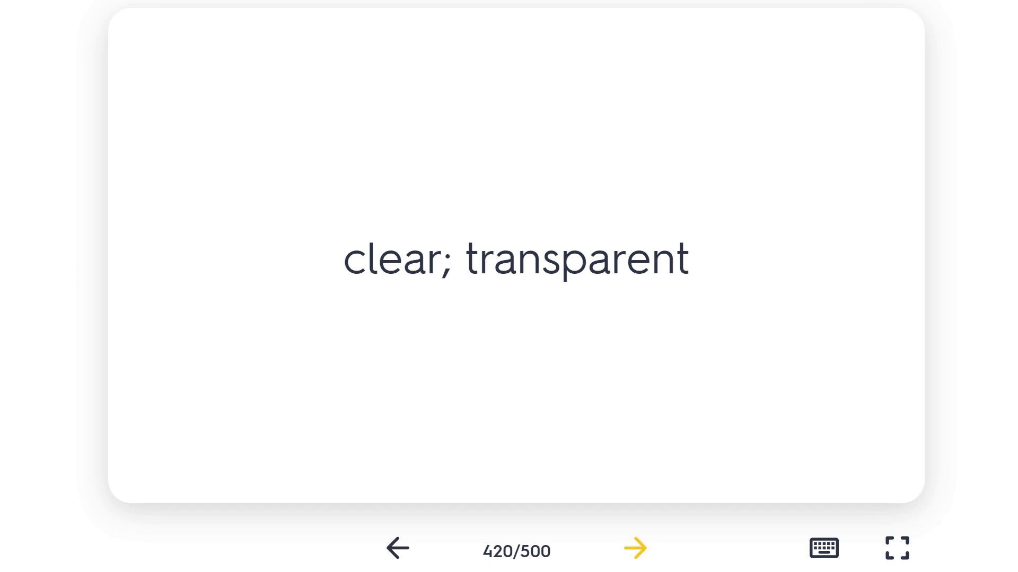
click(634, 548)
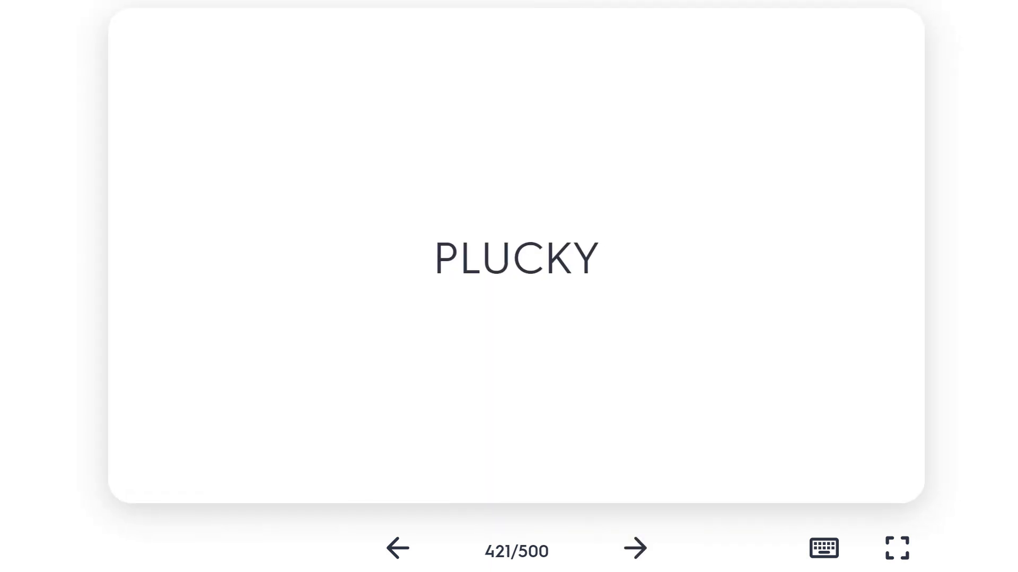
Flip PLUCKY, pass card 422, and show card 423's definition, 'easily flexed; limber; agile.'
click(516, 259)
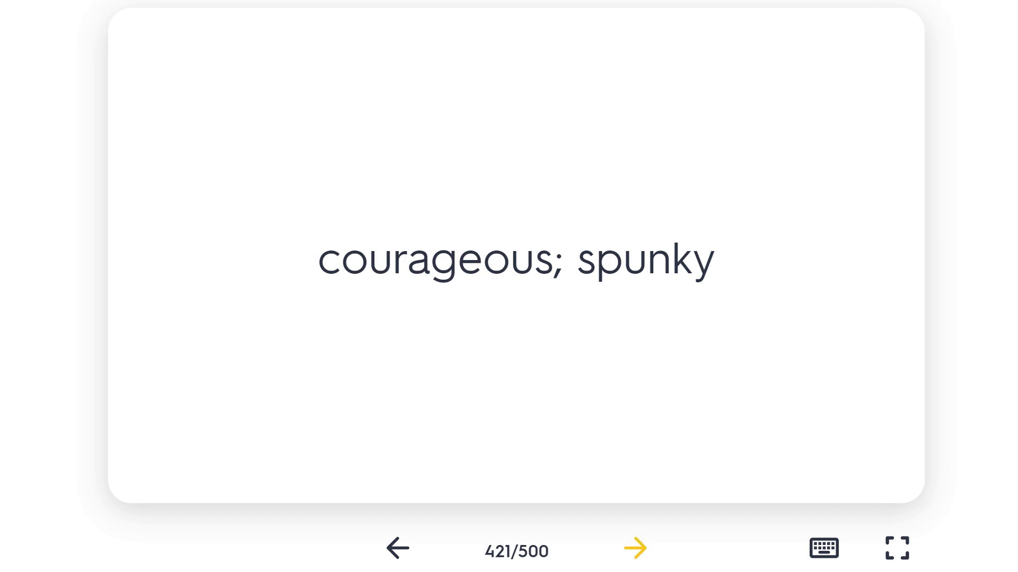
click(633, 549)
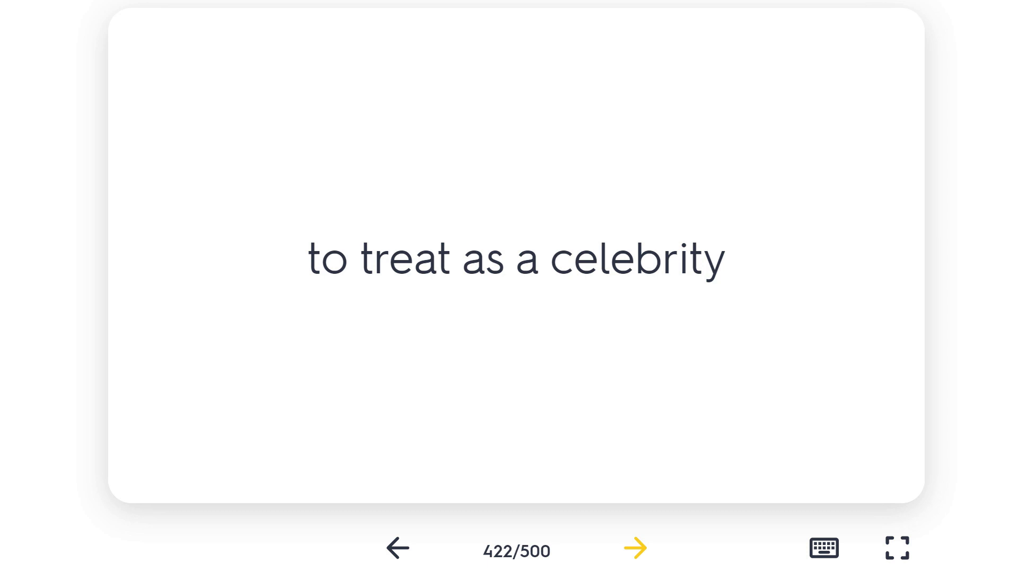
click(634, 548)
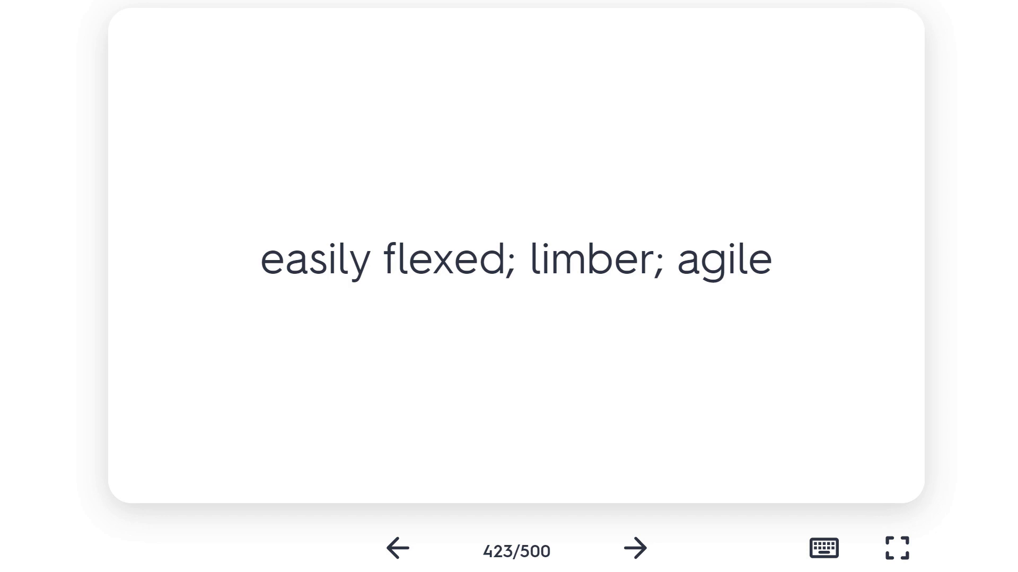
View card 424's definition, then reach card 425 and flip OPPROBRIUM to "public disgrace"
click(633, 548)
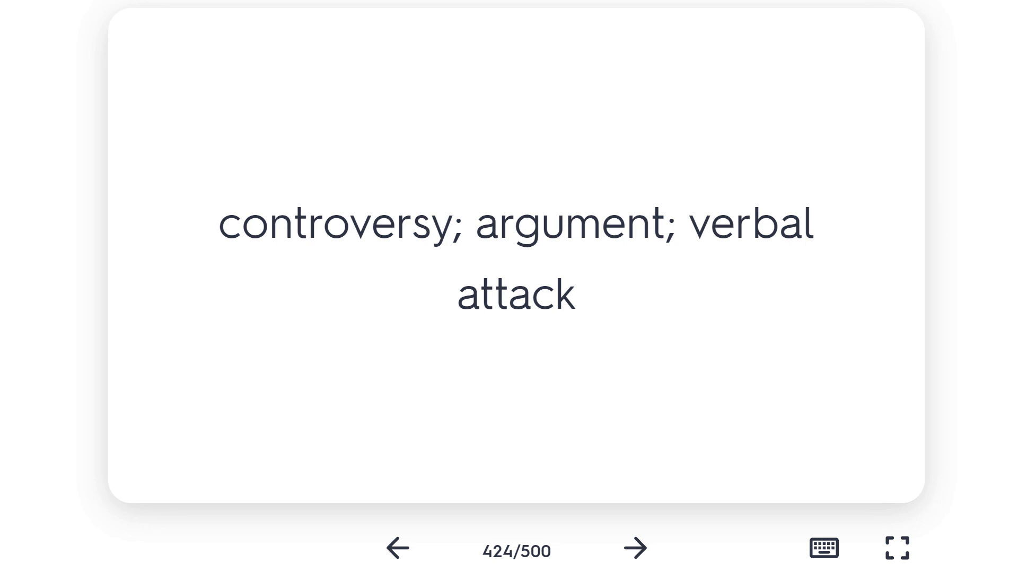
click(633, 549)
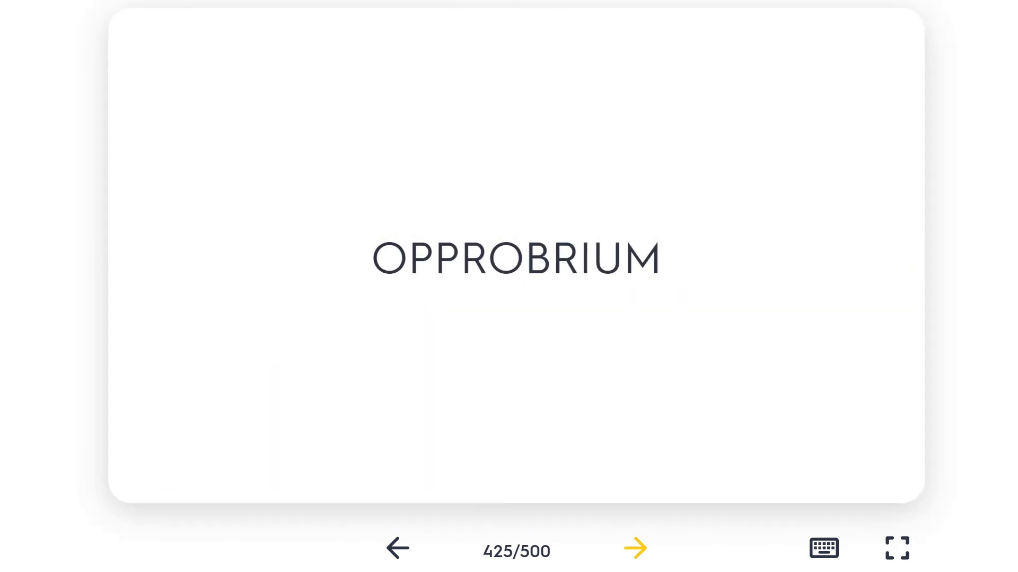
click(634, 548)
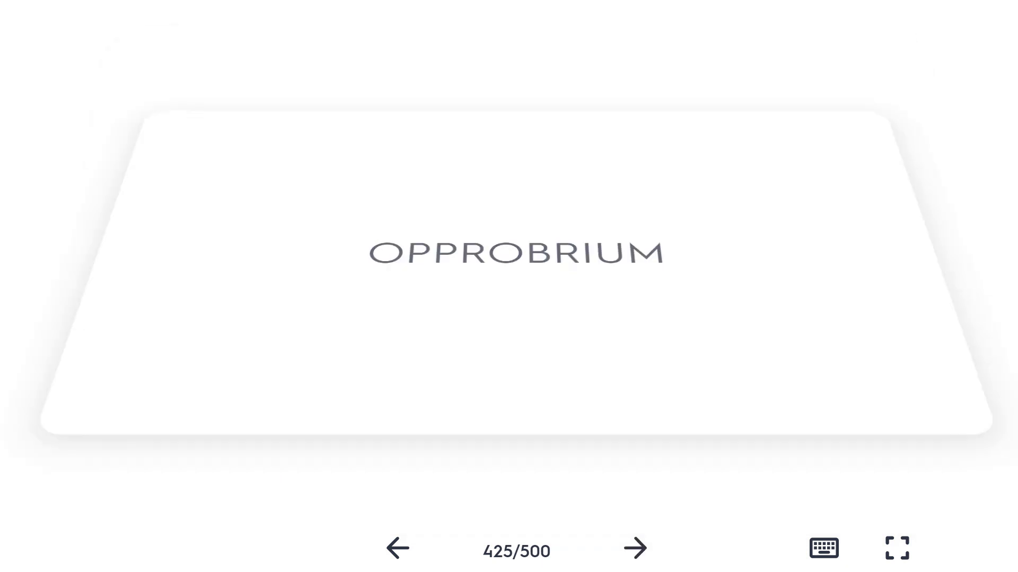
click(516, 259)
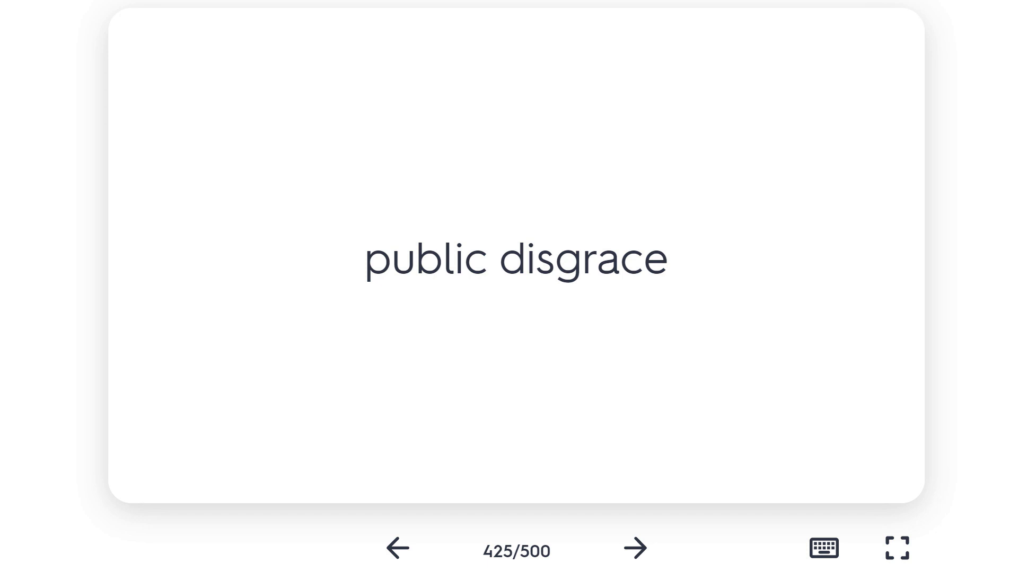
mouse_move(634, 549)
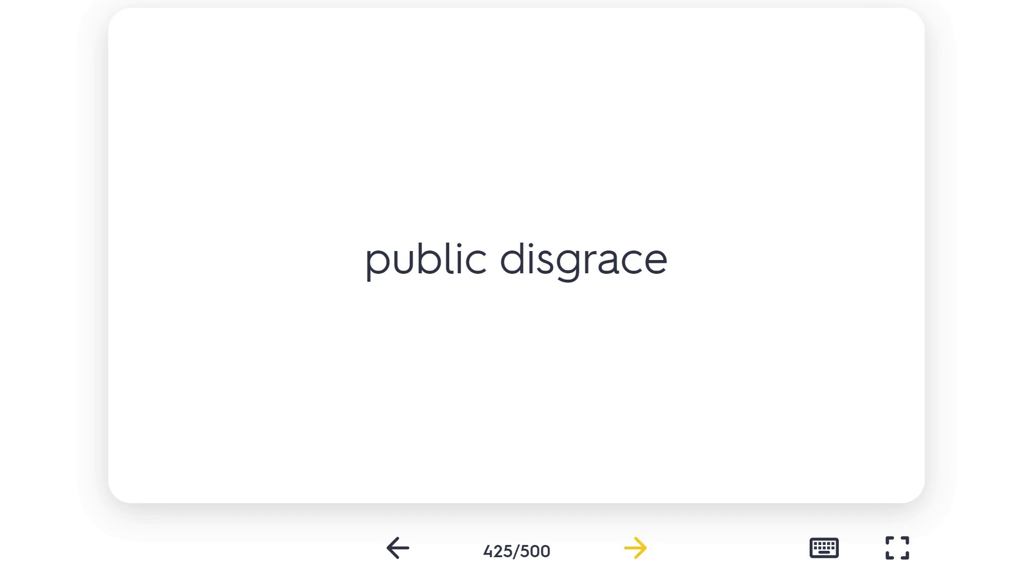
Pass card 426, "lacking energy and enthusiasm", and land on card 427, POLITIC
click(634, 548)
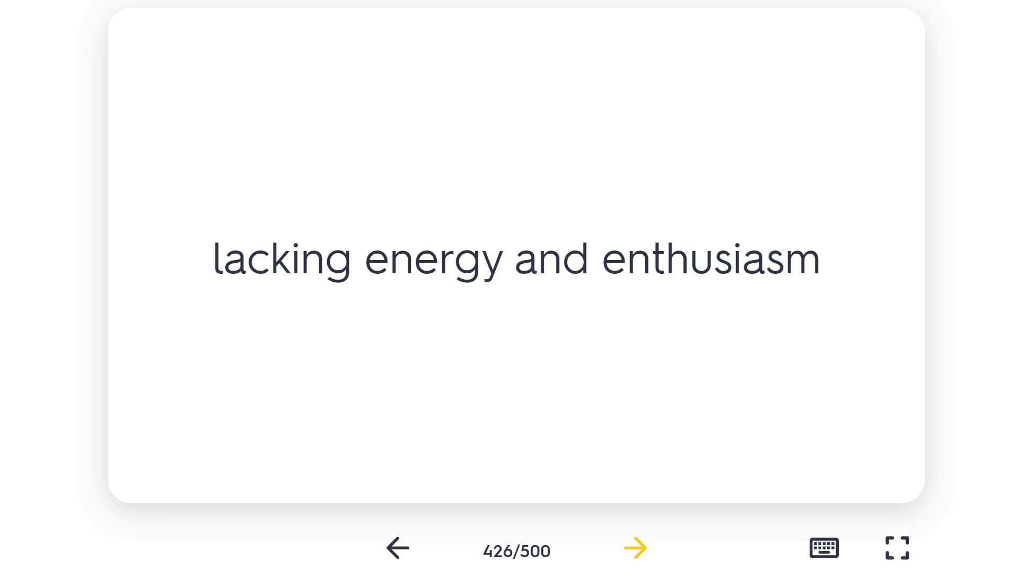
click(634, 549)
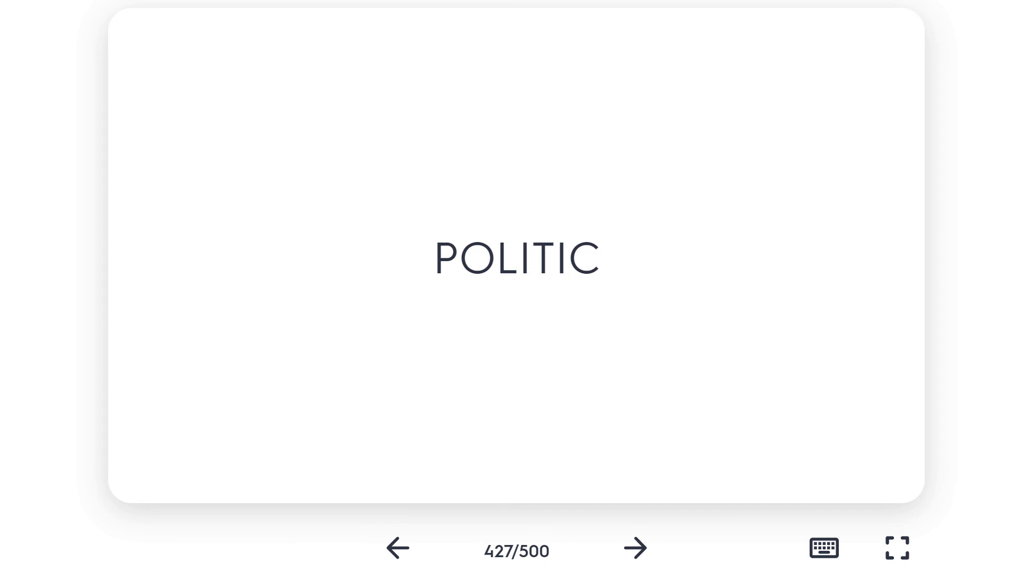
Flip POLITIC to "shrewd and practical; diplomatic", then advance to card 428, RHETORIC
click(516, 259)
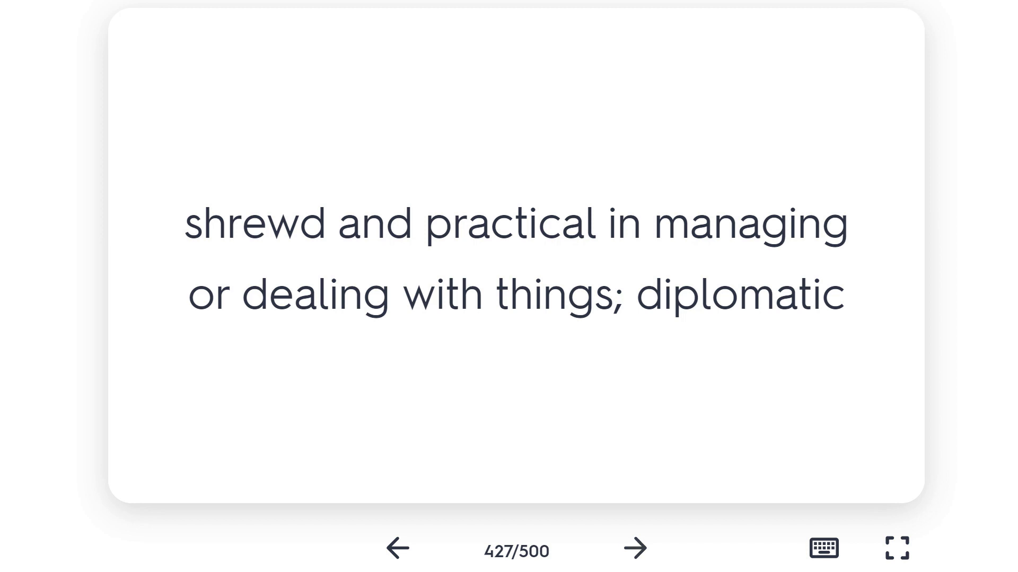
click(634, 548)
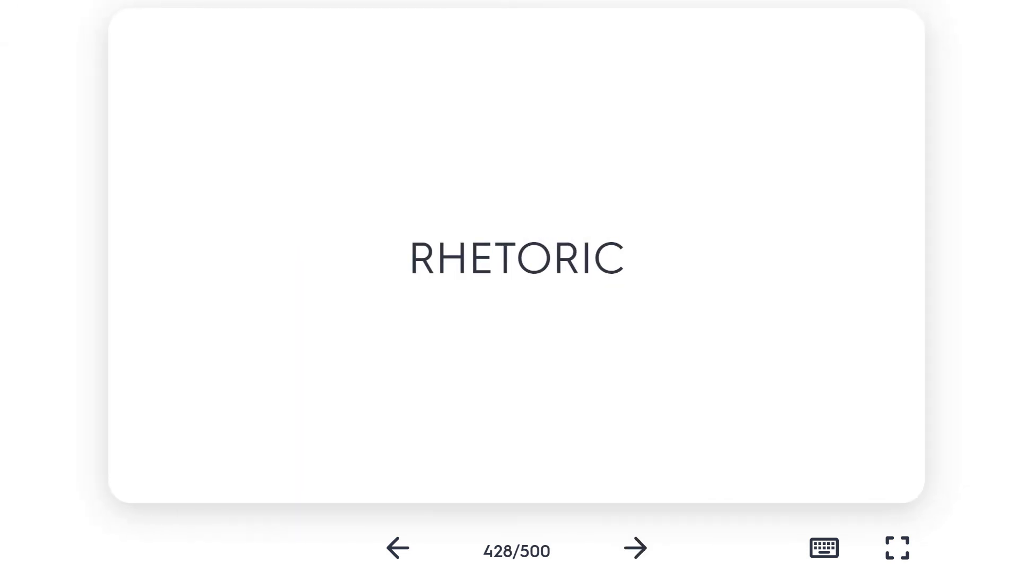
Flip RHETORIC to "effective writing or speaking", then advance to card 429, LIVID
click(516, 258)
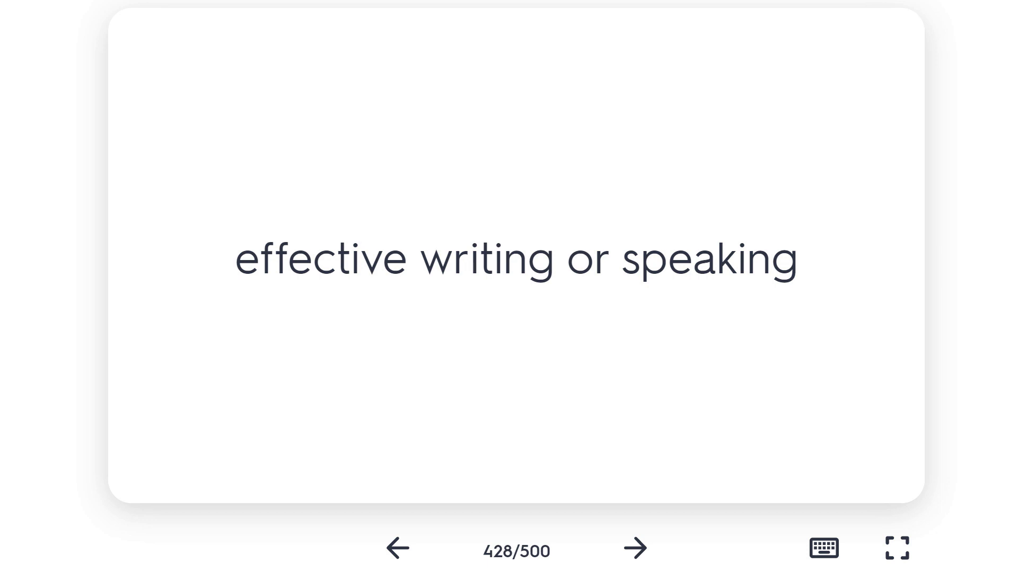
click(634, 549)
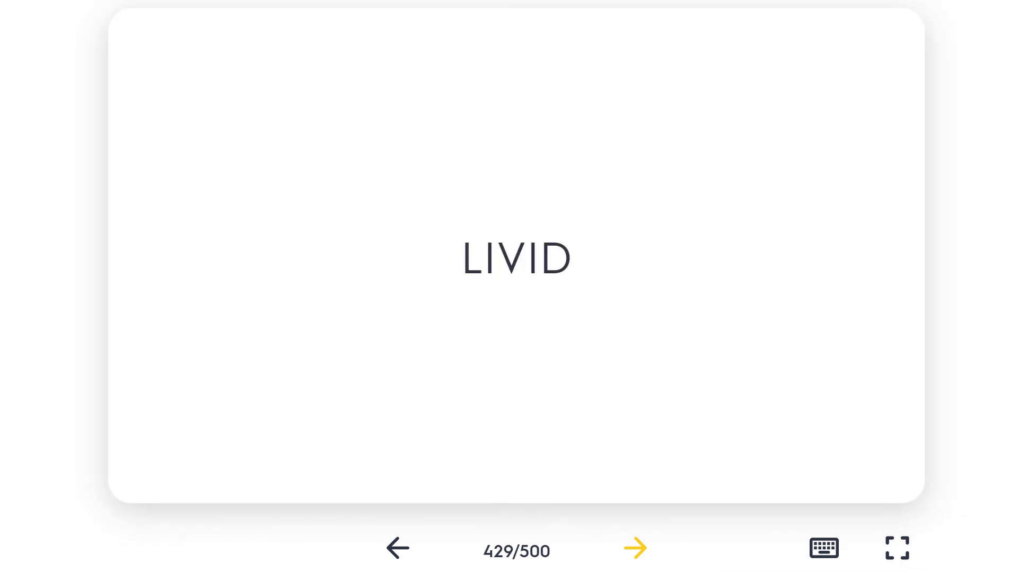
Flip LIVID to its definition, then show card 430, "sorrowful; mournful; dismal"
click(516, 258)
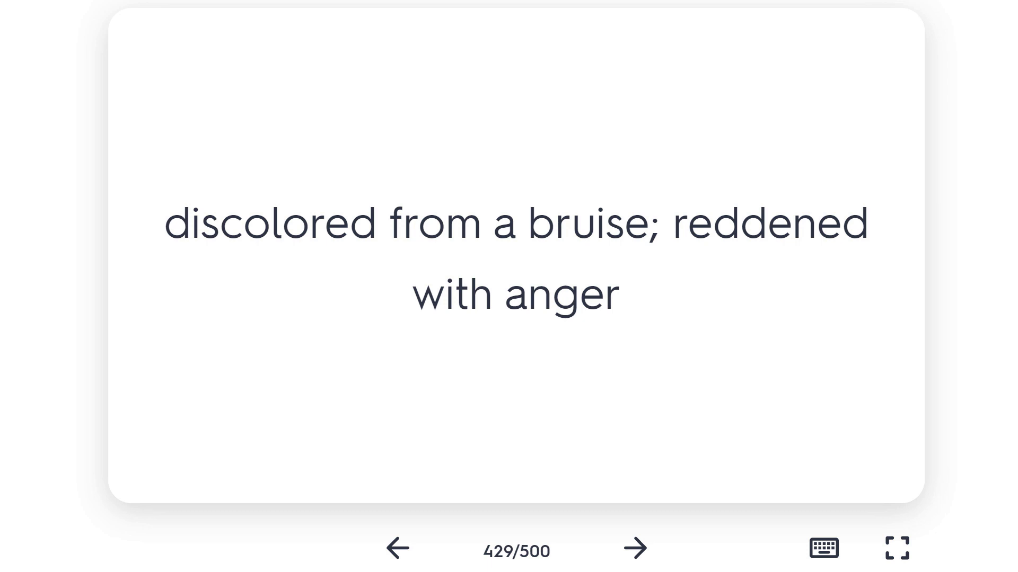
click(634, 548)
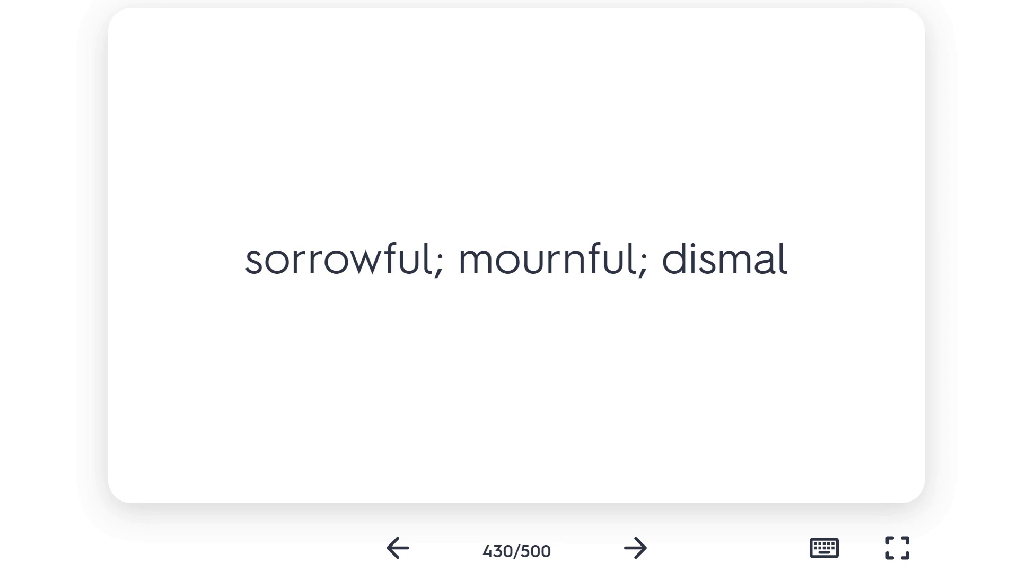
mouse_move(634, 549)
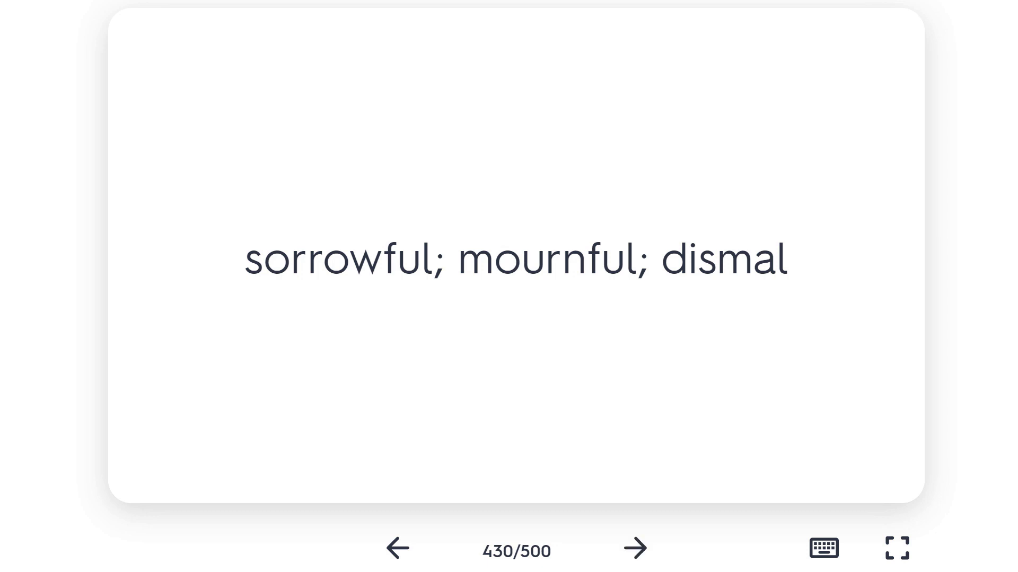
Pass card 431, "to move slowly and awkwardly", and land on card 432, MACHINATION
click(635, 549)
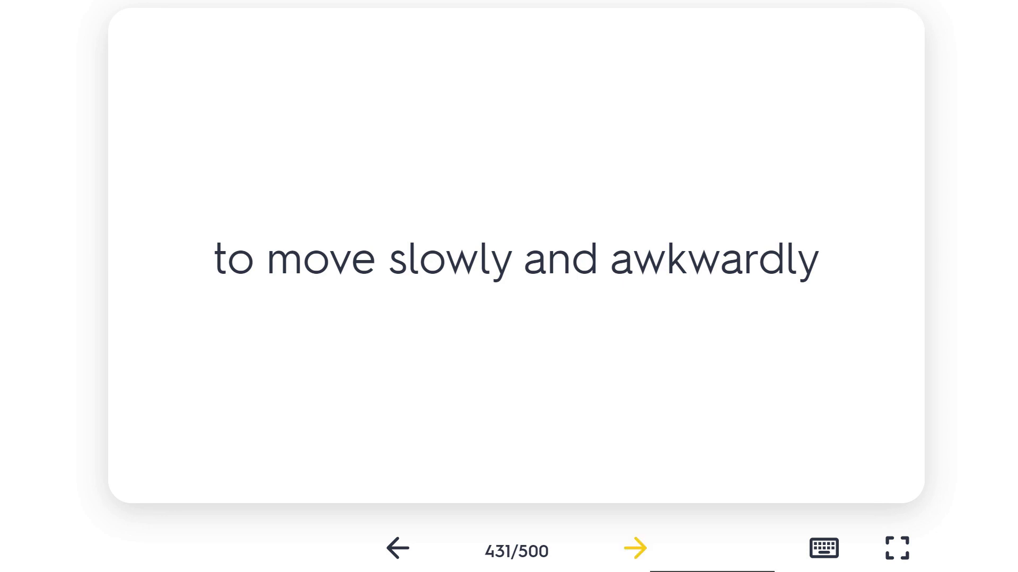
click(634, 548)
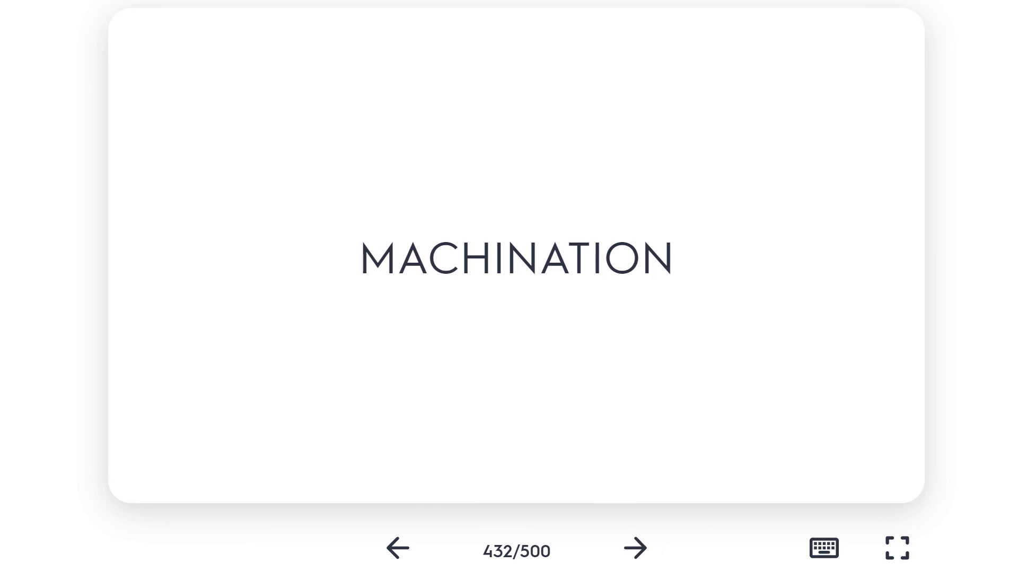
Flip MACHINATION to "plot or scheme", then advance to card 433, CLOYING
click(516, 259)
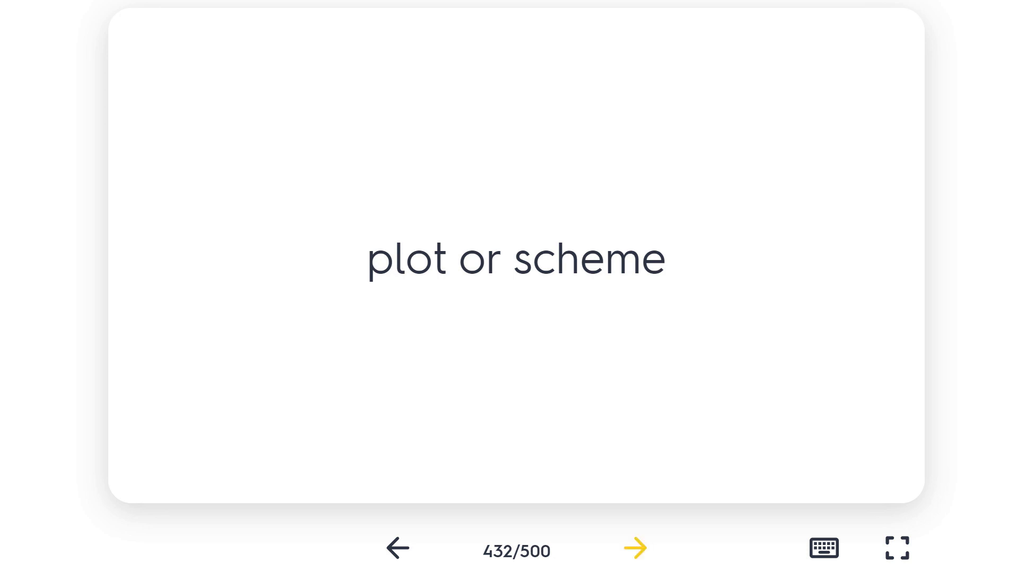
click(635, 548)
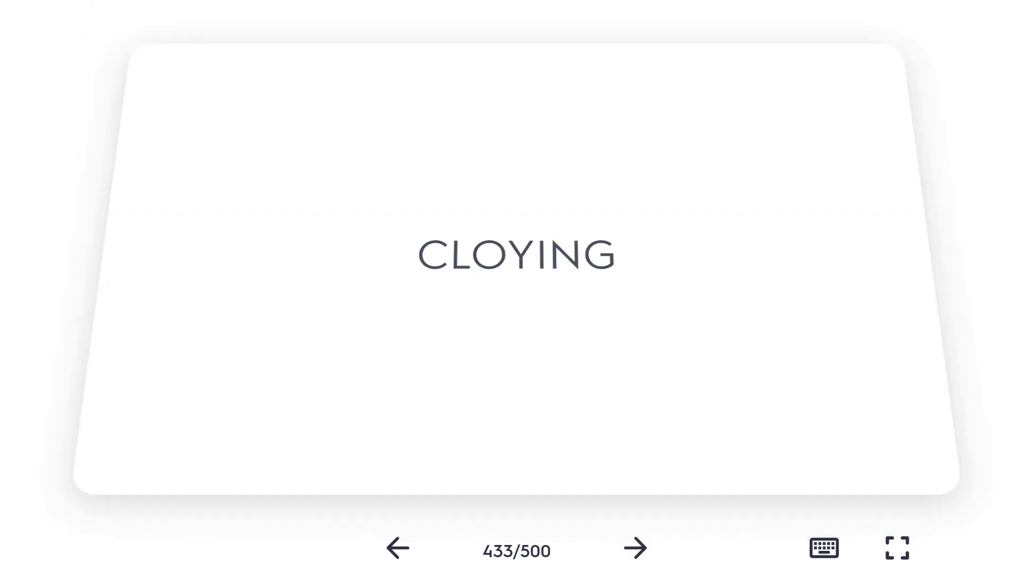
Flip CLOYING to "sickly sweet; excessive", pass card 434, and land on card 435, ROCOCO
click(509, 258)
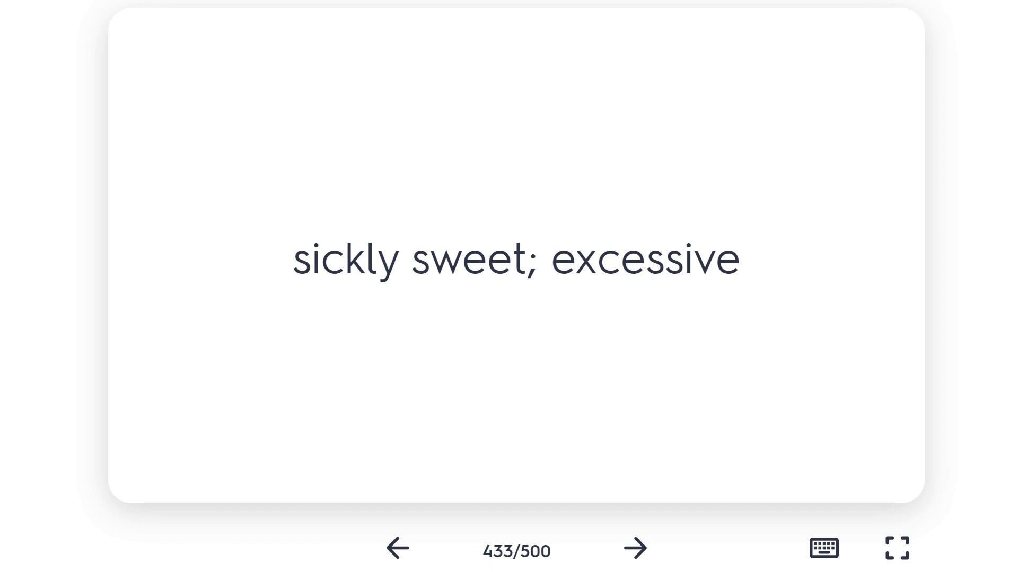
click(634, 548)
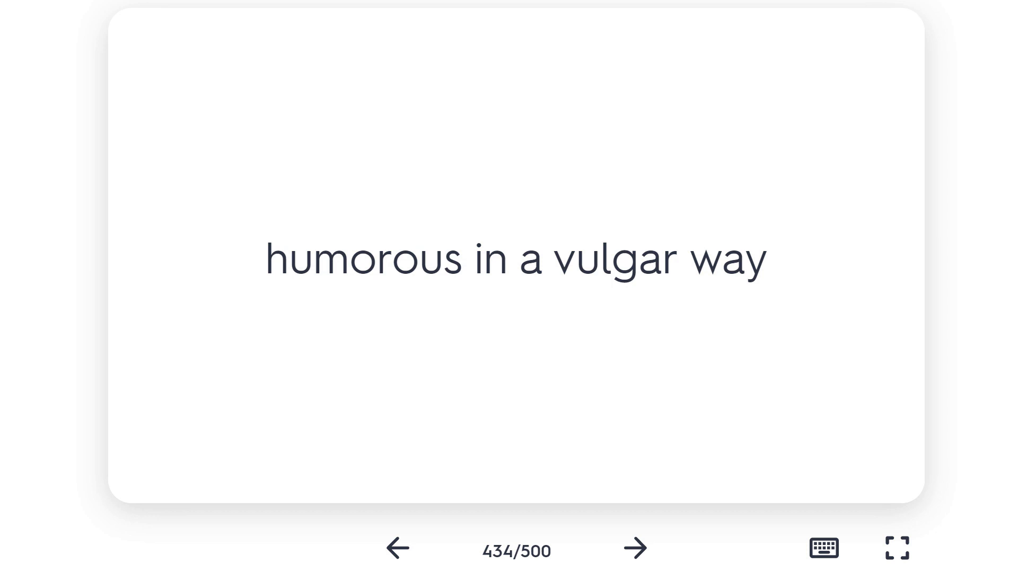
click(634, 548)
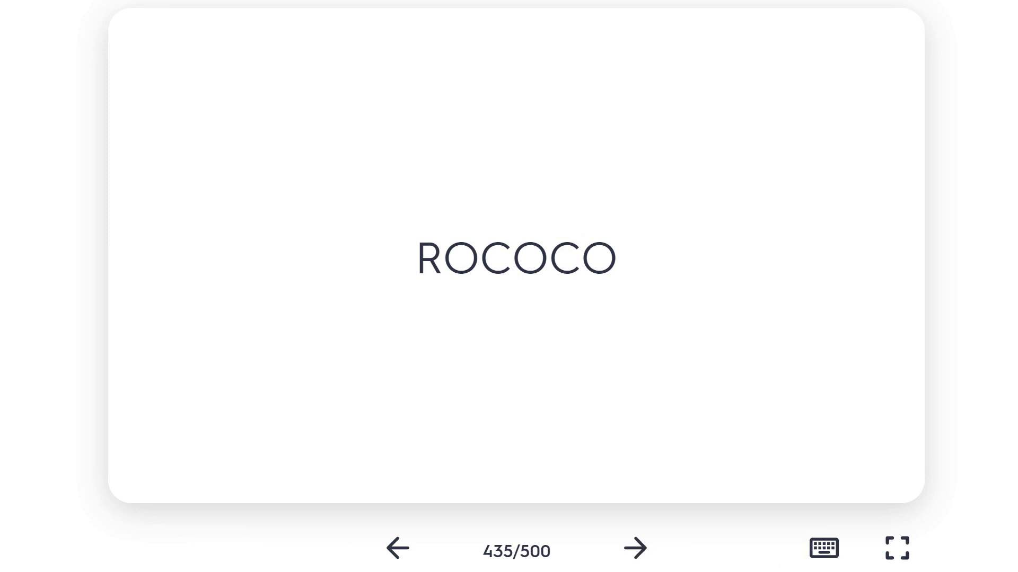
Flip ROCOCO to "very highly ornamented", then advance to card 436, IMPUGN
click(516, 258)
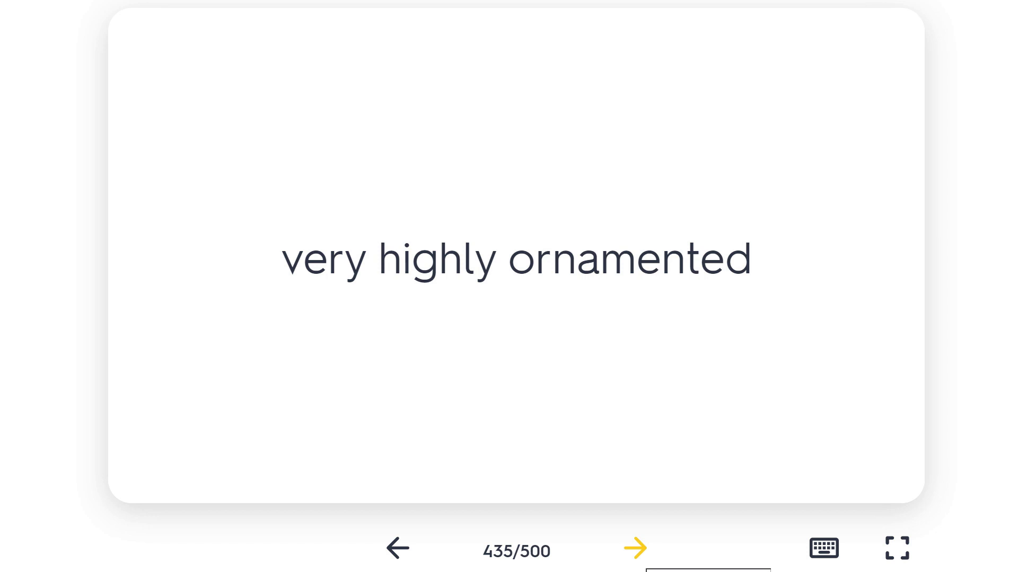
click(633, 548)
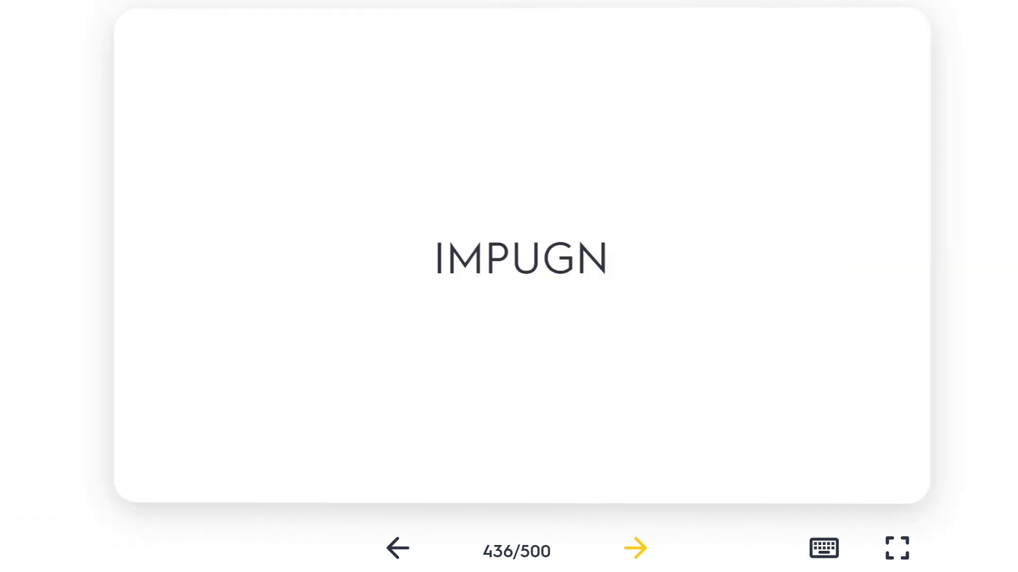
Flip IMPUGN to its definition, reach card 437 and flip COALESCE
click(517, 255)
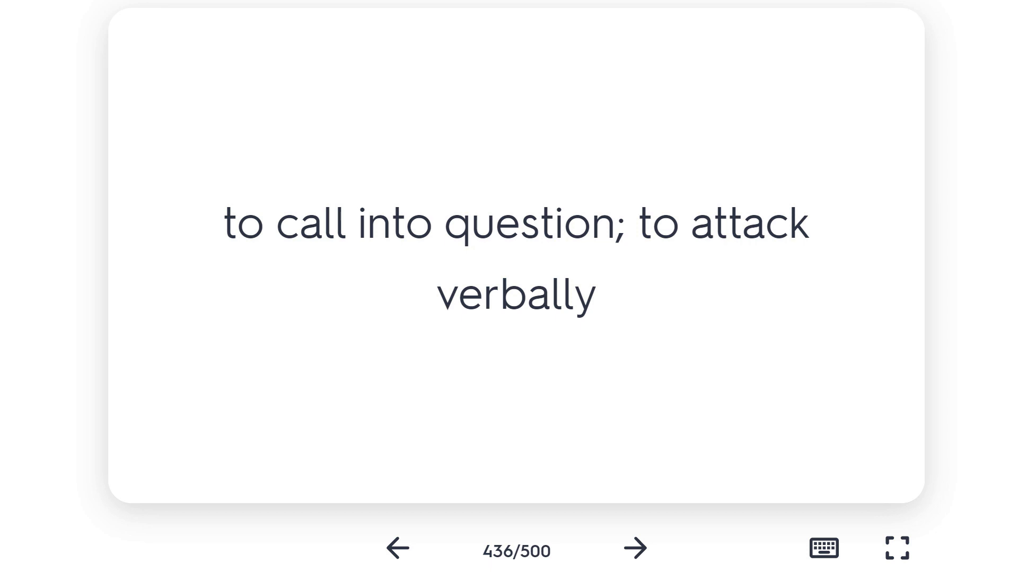
click(634, 550)
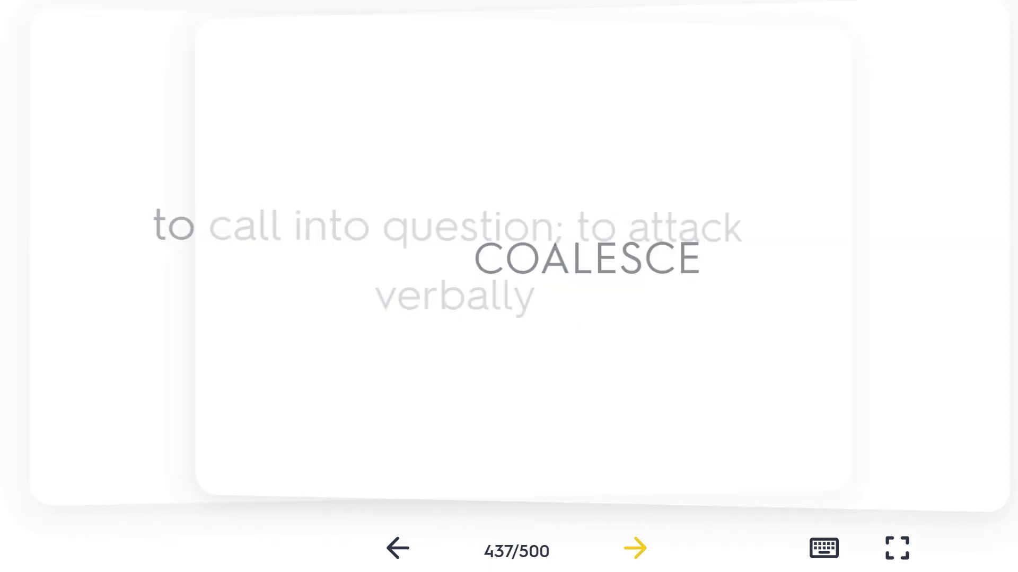
click(516, 259)
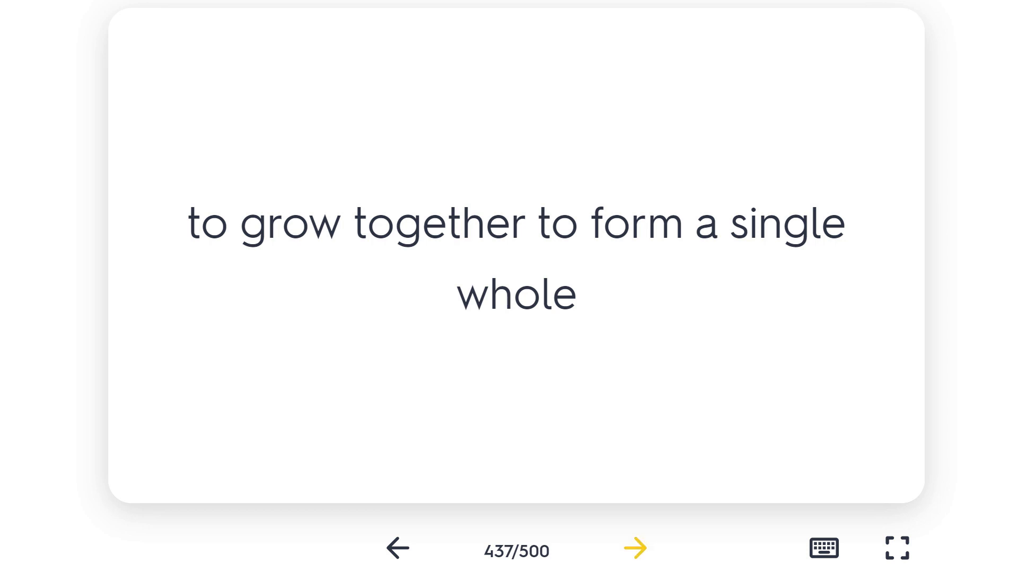
Step through cards 438 and 439 and land on card 440, WHIMSICAL
click(634, 548)
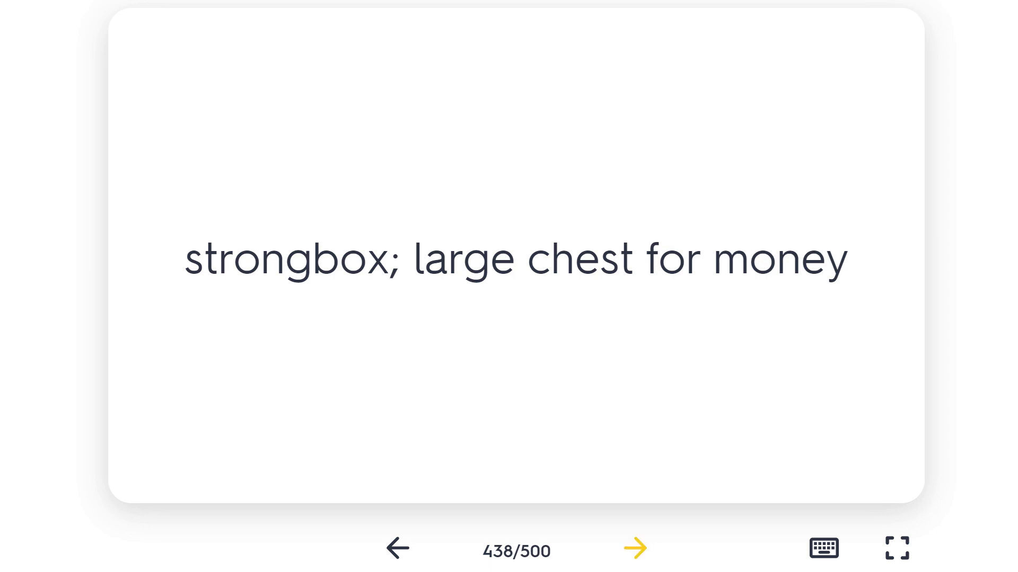
click(634, 548)
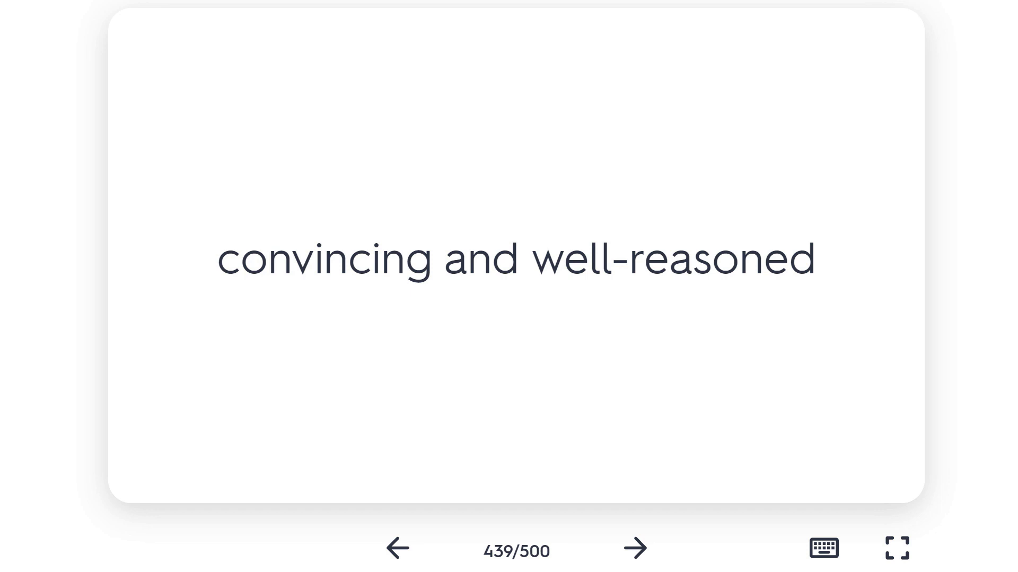
click(634, 548)
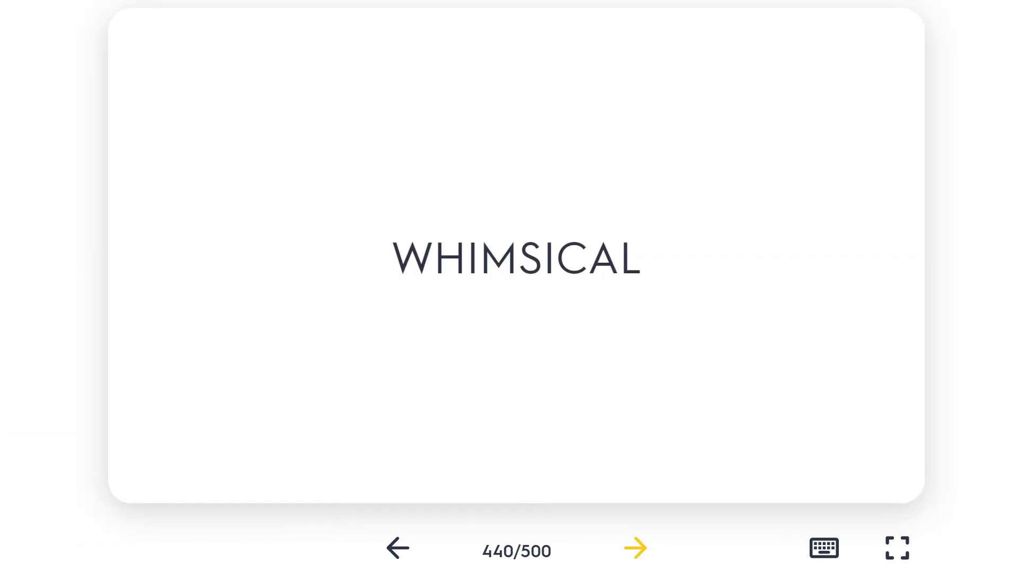
Flip WHIMSICAL to its definition, then advance past card 441 to card 442, COLLUSION
click(508, 258)
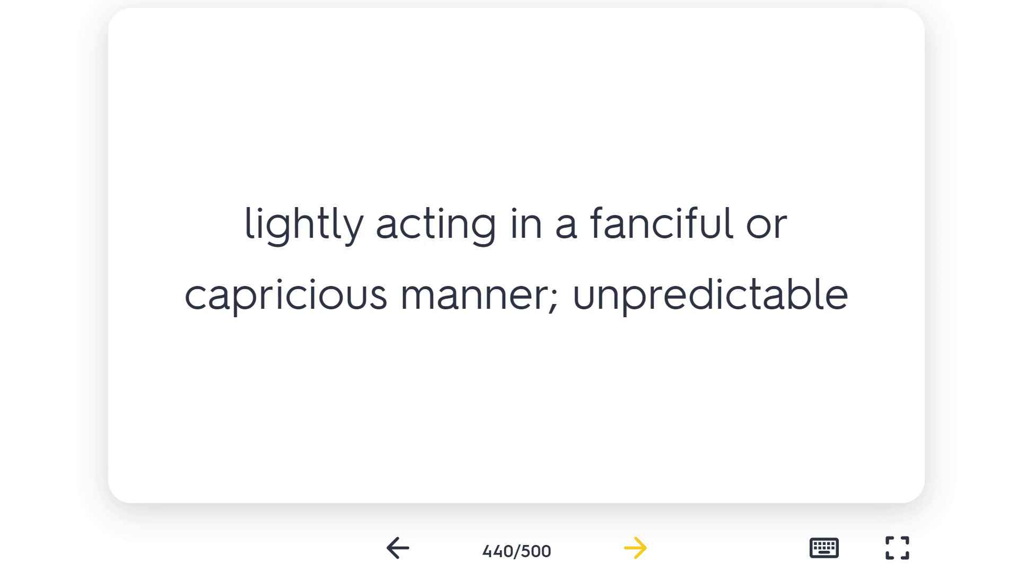
click(634, 549)
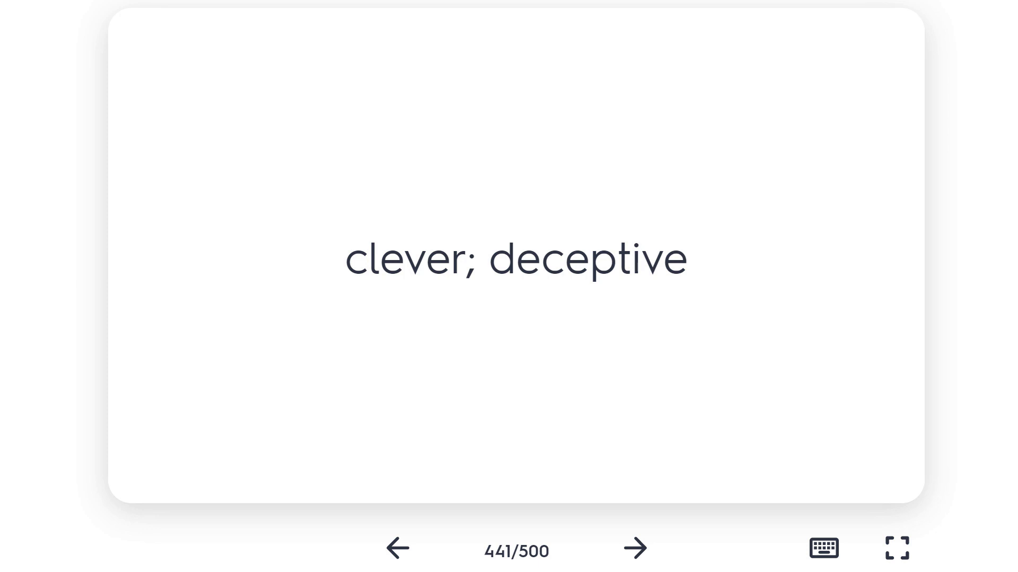
click(635, 549)
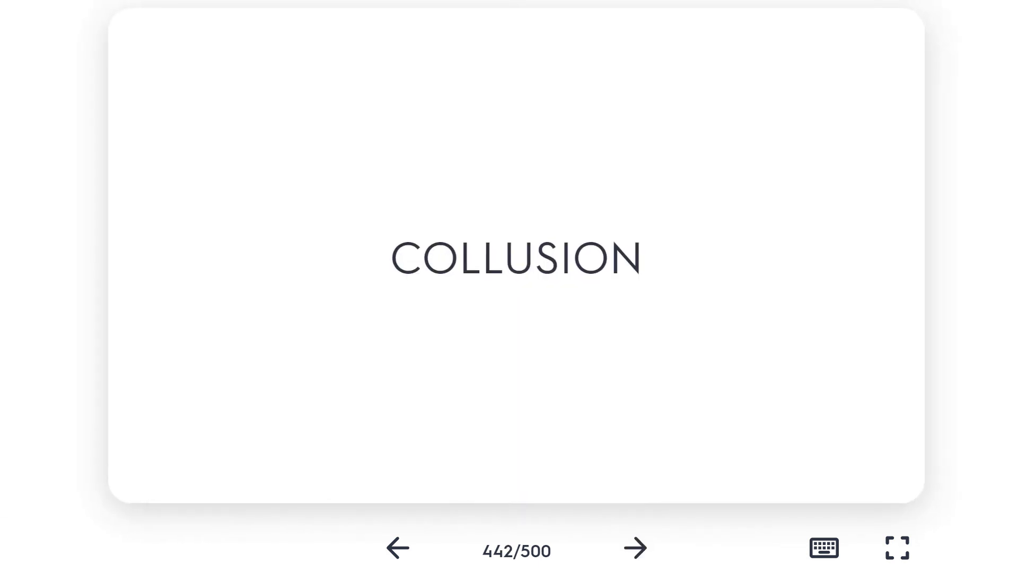
Flip COLLUSION and WIZENED to their definitions, advancing to card 444, WRAITH
click(516, 258)
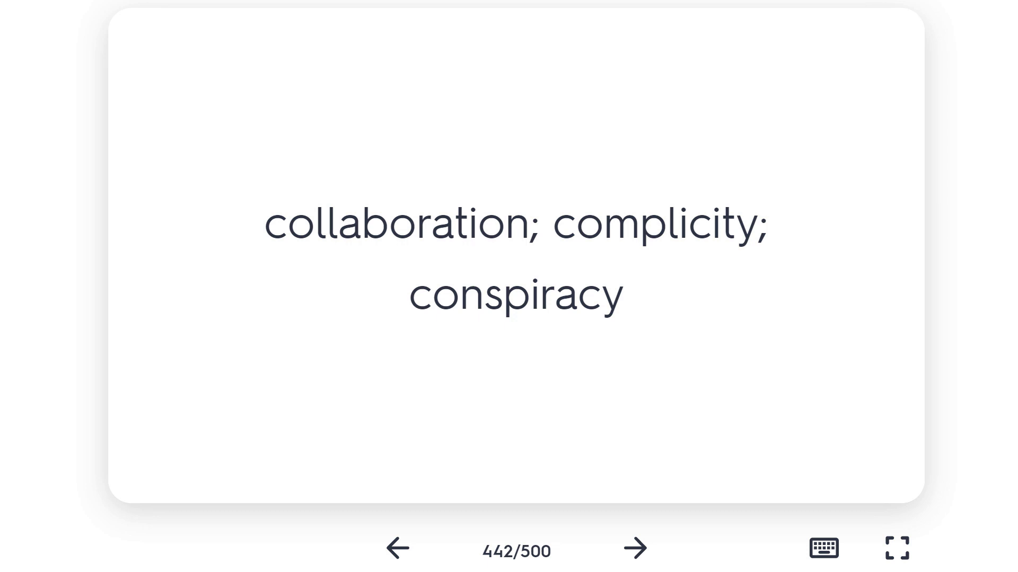
click(634, 548)
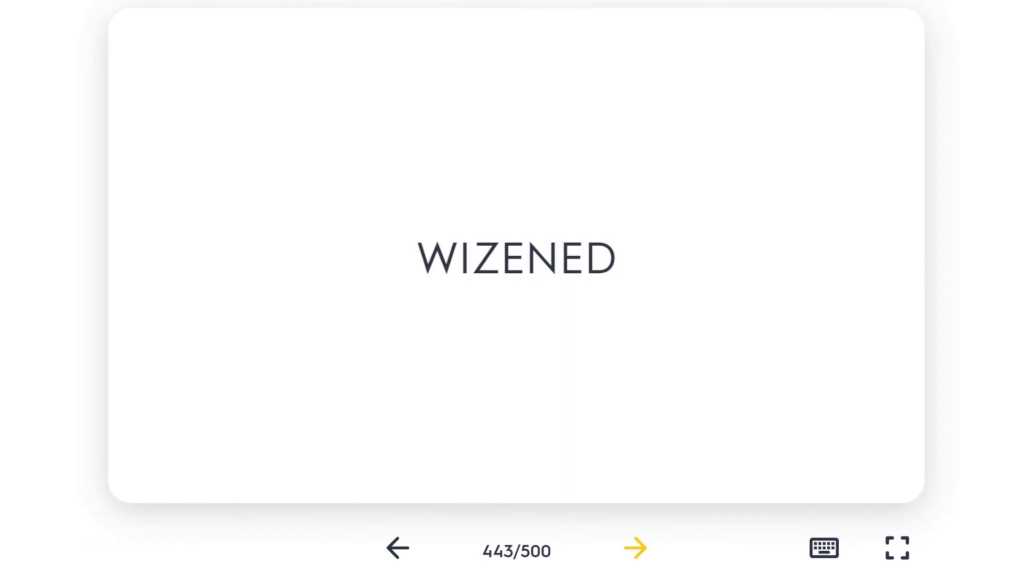
click(517, 259)
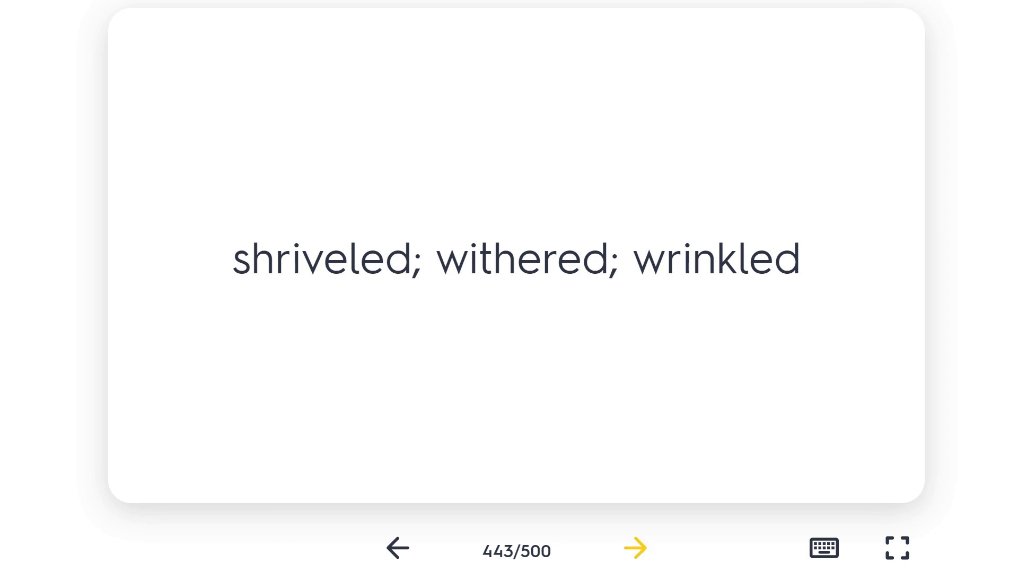
click(634, 548)
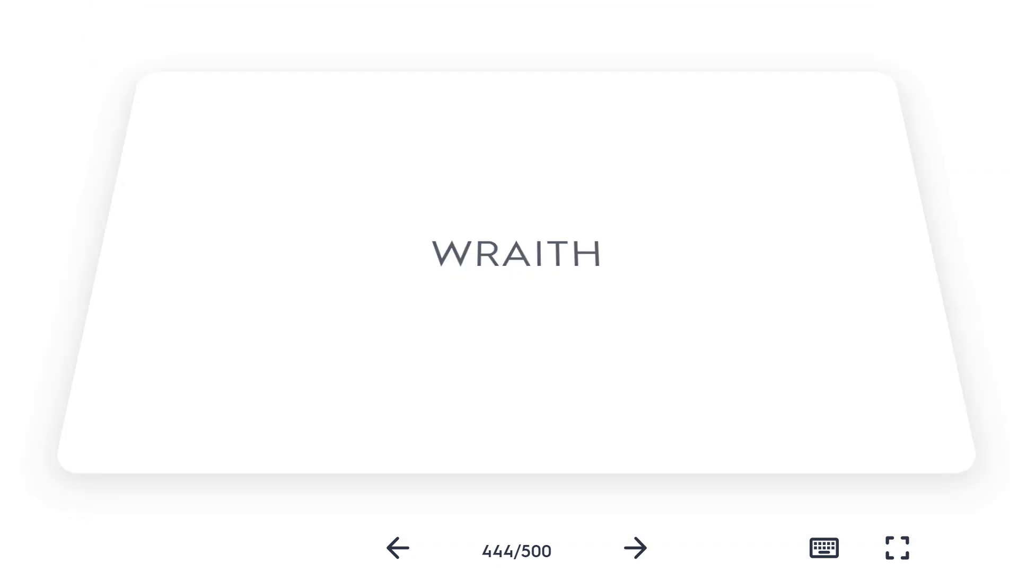
Flip WRAITH and ZENITH to their definitions, stepping through card 445 to card 447, ICONOCLAST
click(508, 259)
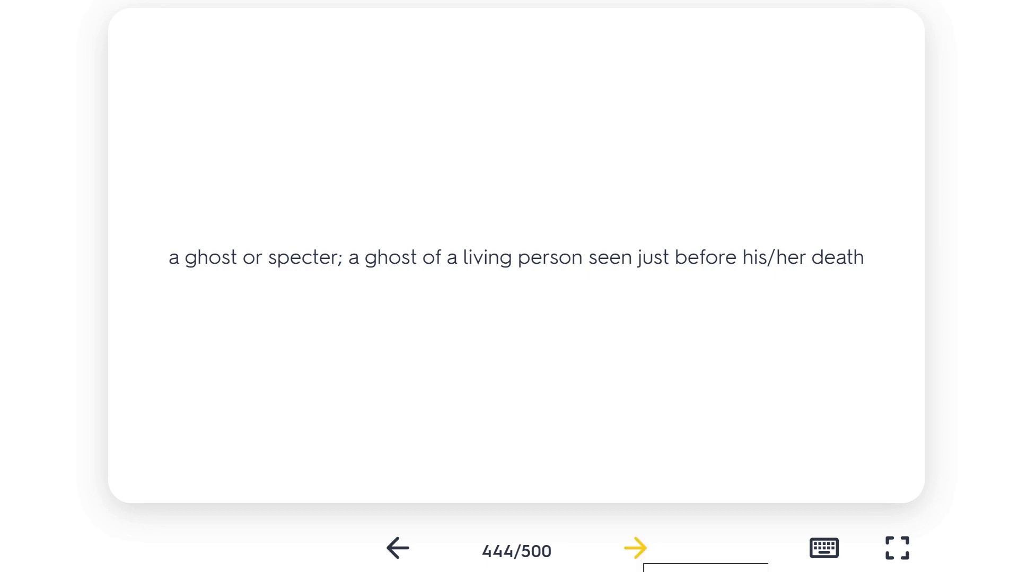
click(634, 548)
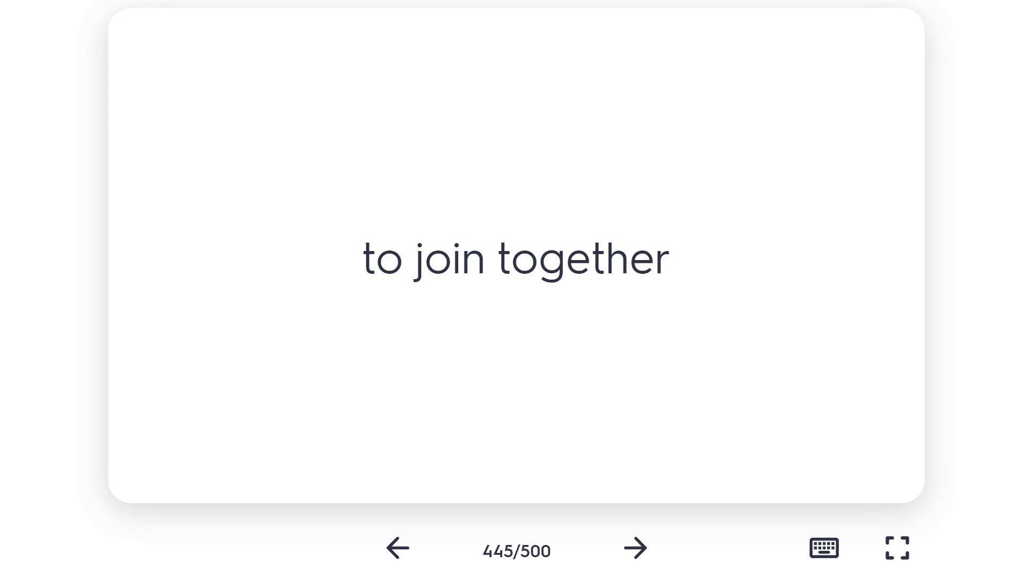
click(634, 549)
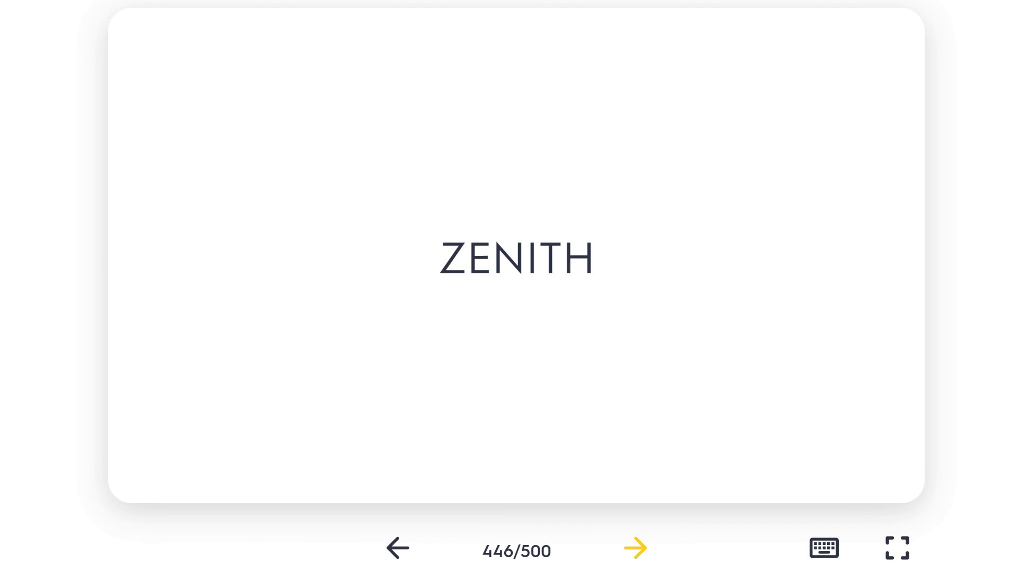
click(516, 258)
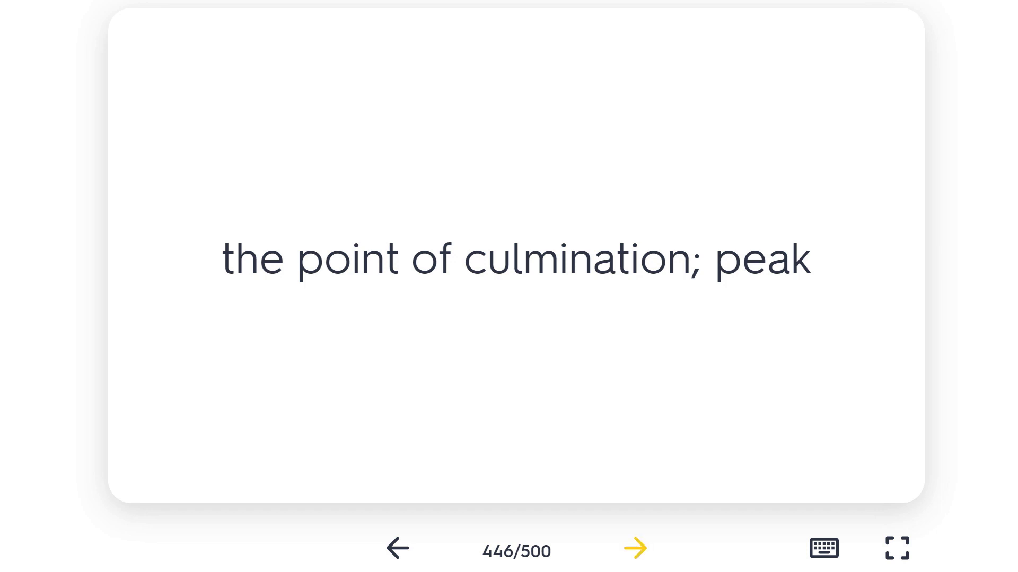
click(634, 550)
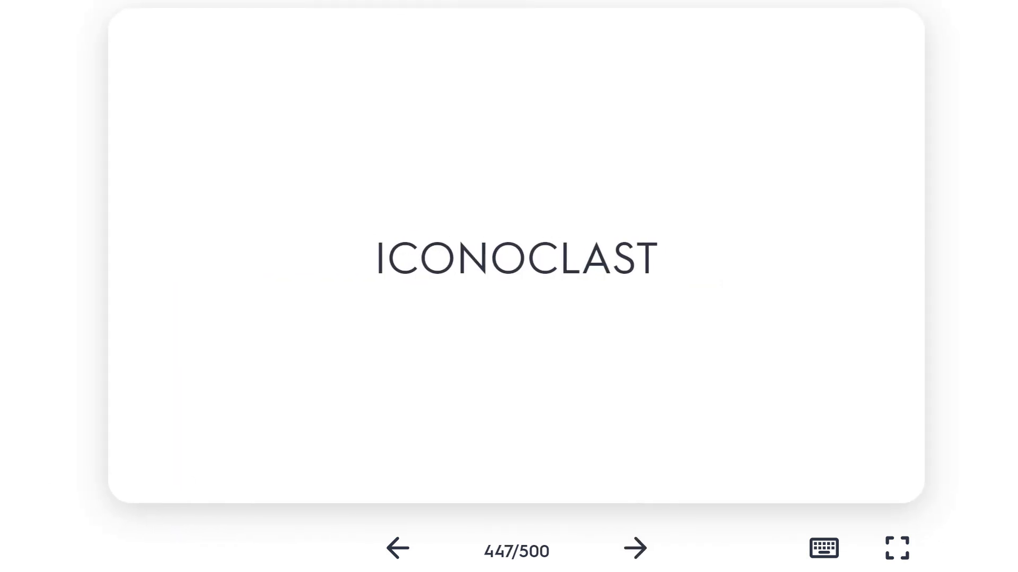
Flip ICONOCLAST, CONVOLUTED and COSSET (card 449), ending on "to pamper; treat with great care"
click(508, 259)
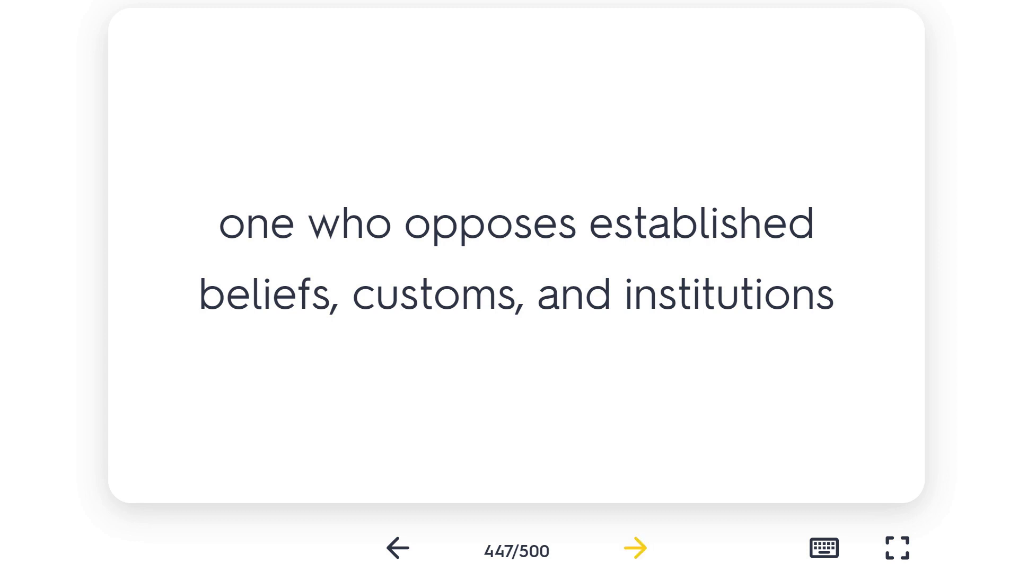
click(634, 563)
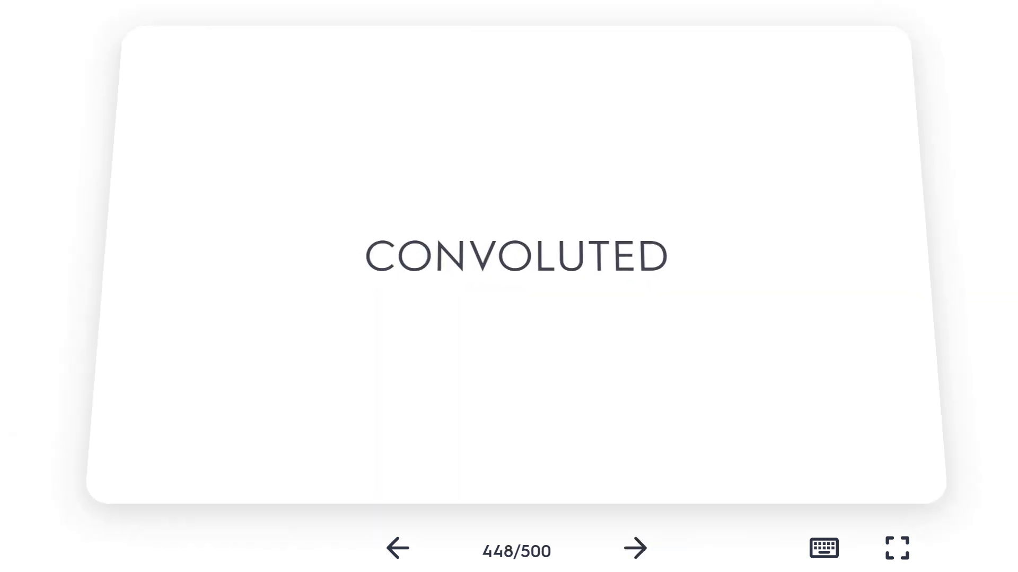
click(509, 258)
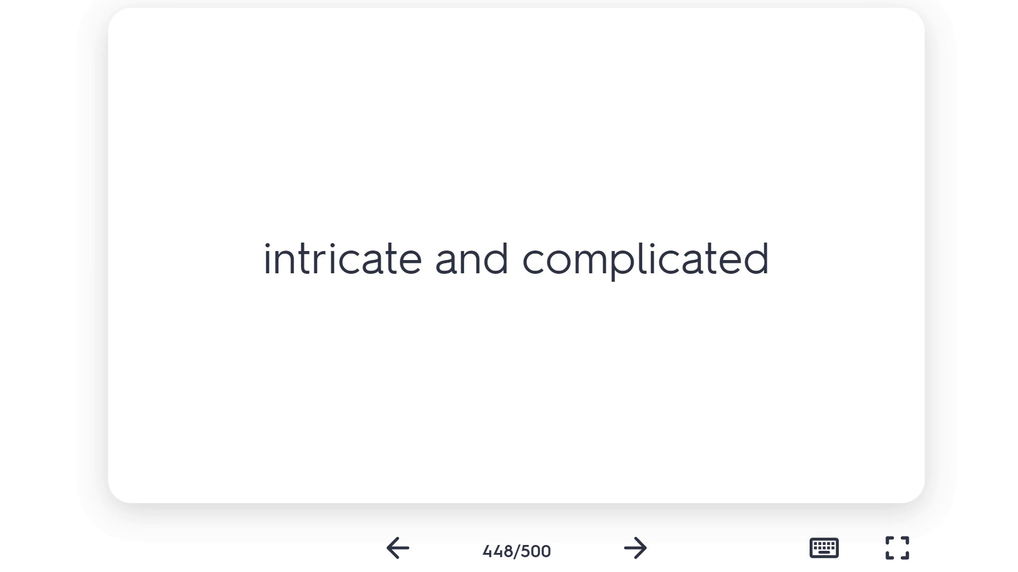
click(634, 549)
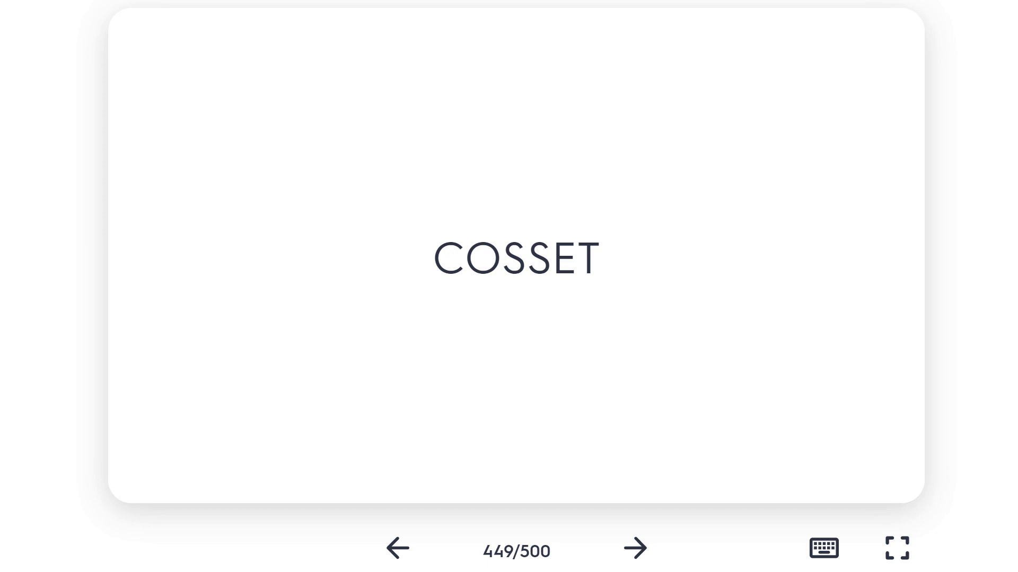
click(508, 259)
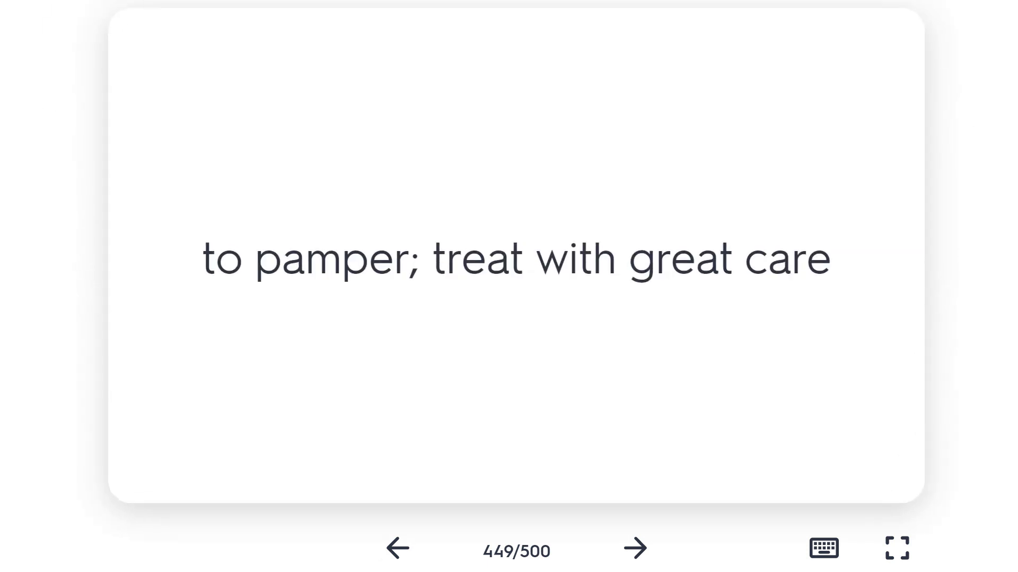